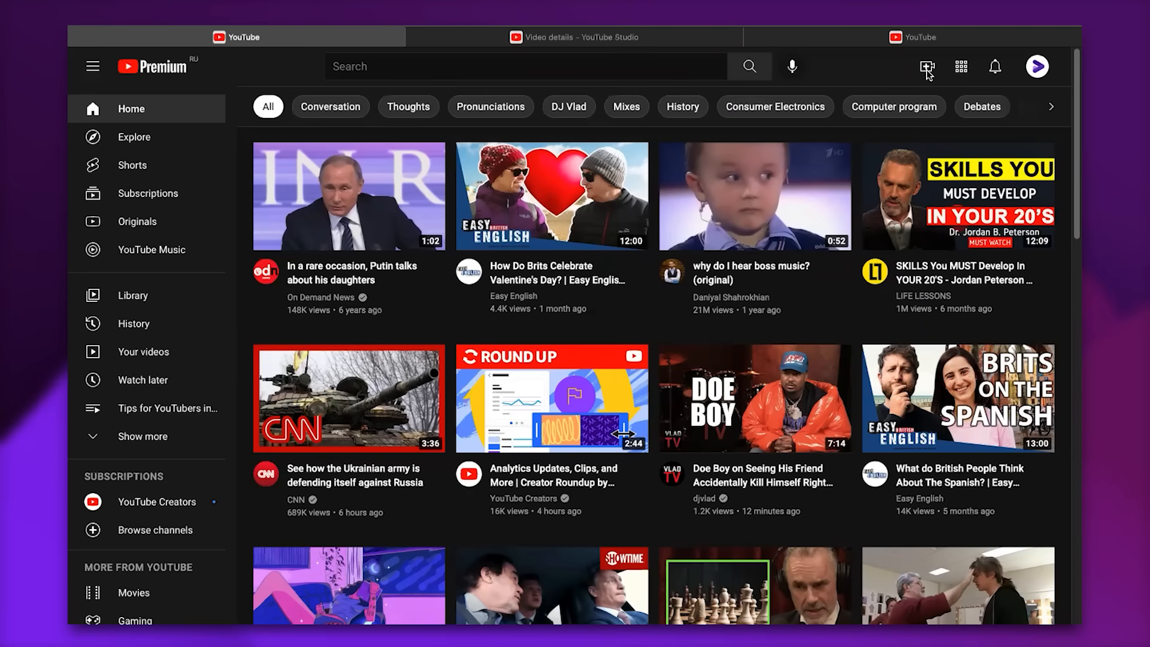
- Start a new video upload from the Create menu, switching to YouTube Studio
click(927, 66)
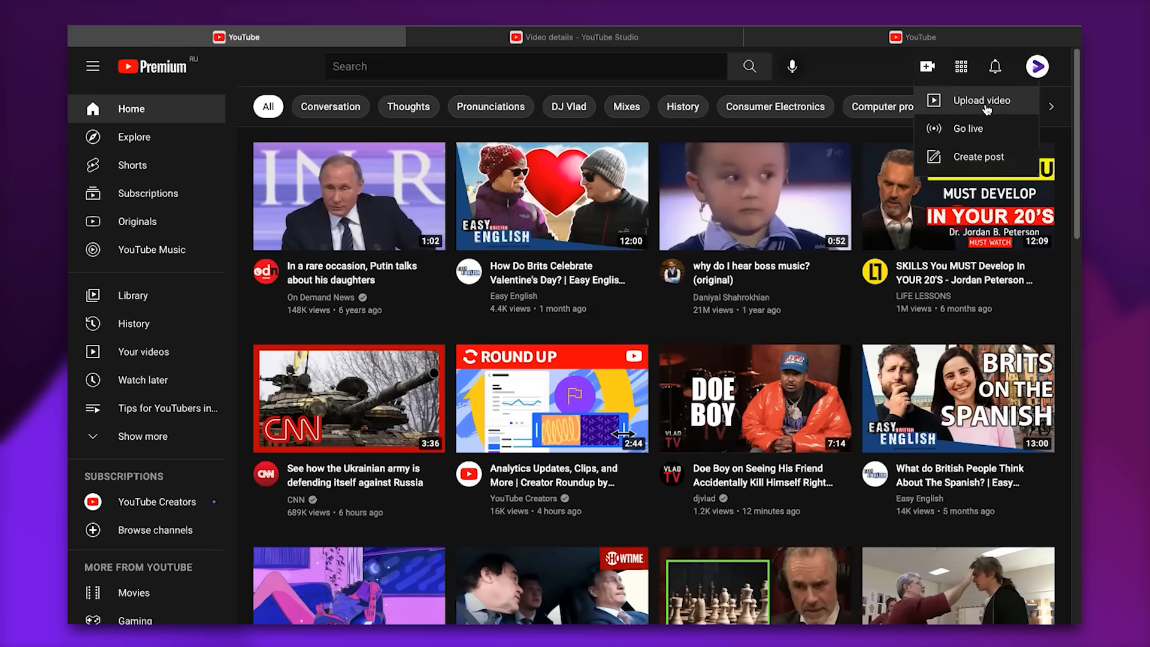
click(982, 101)
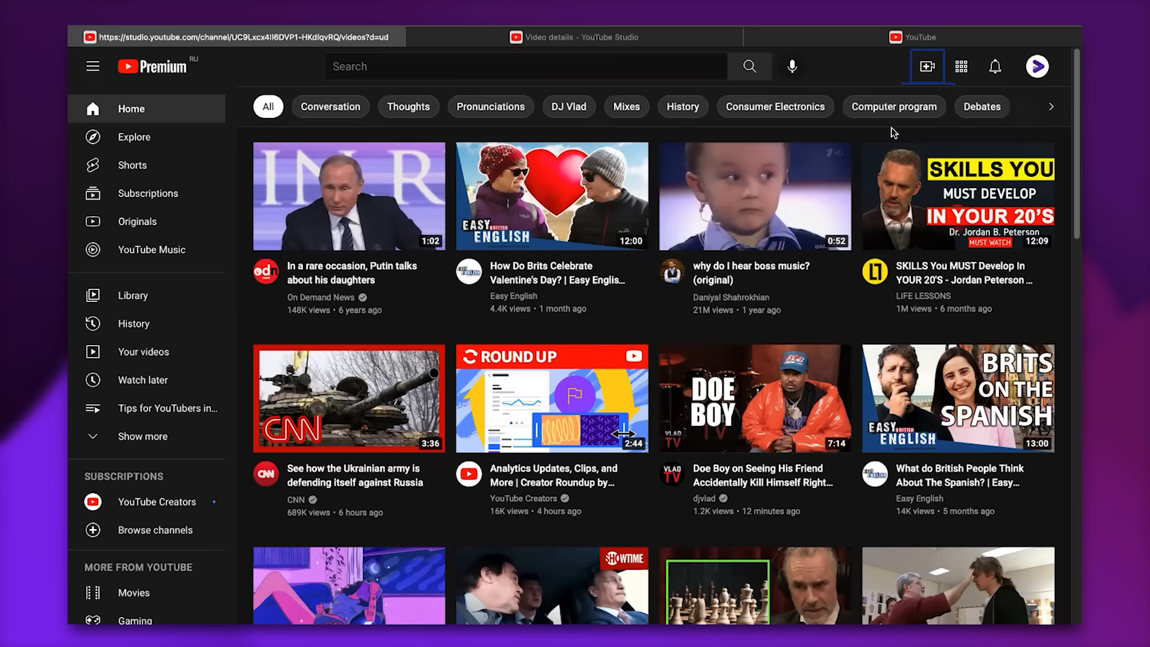
click(236, 37)
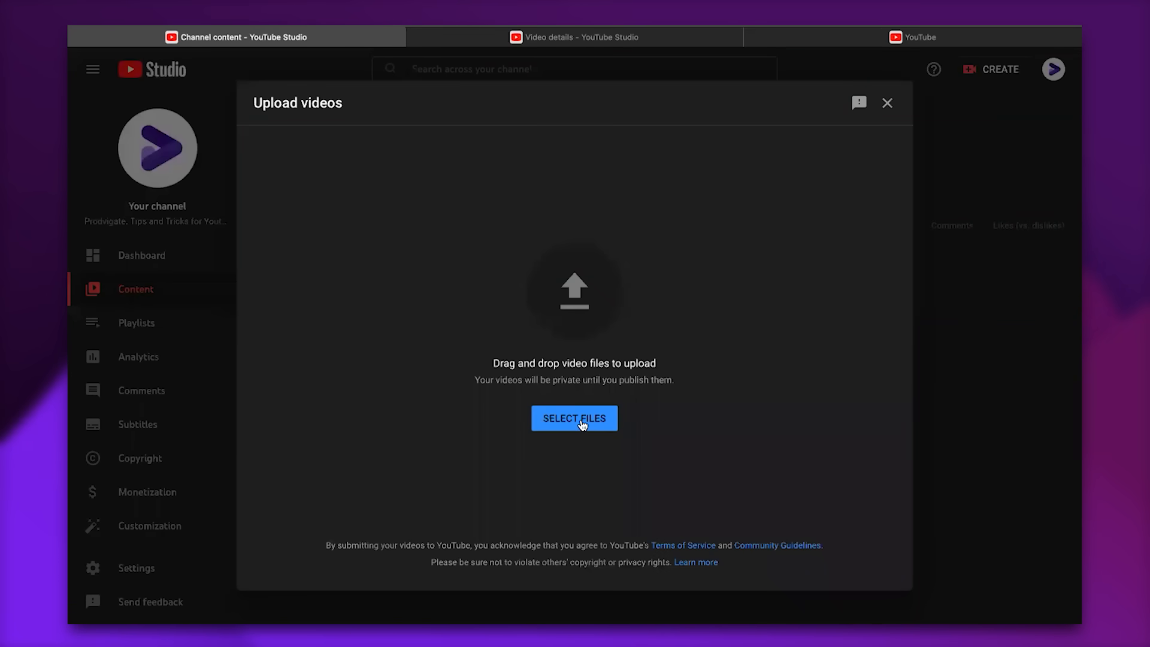
- Select the video file from disk so it begins uploading
click(573, 418)
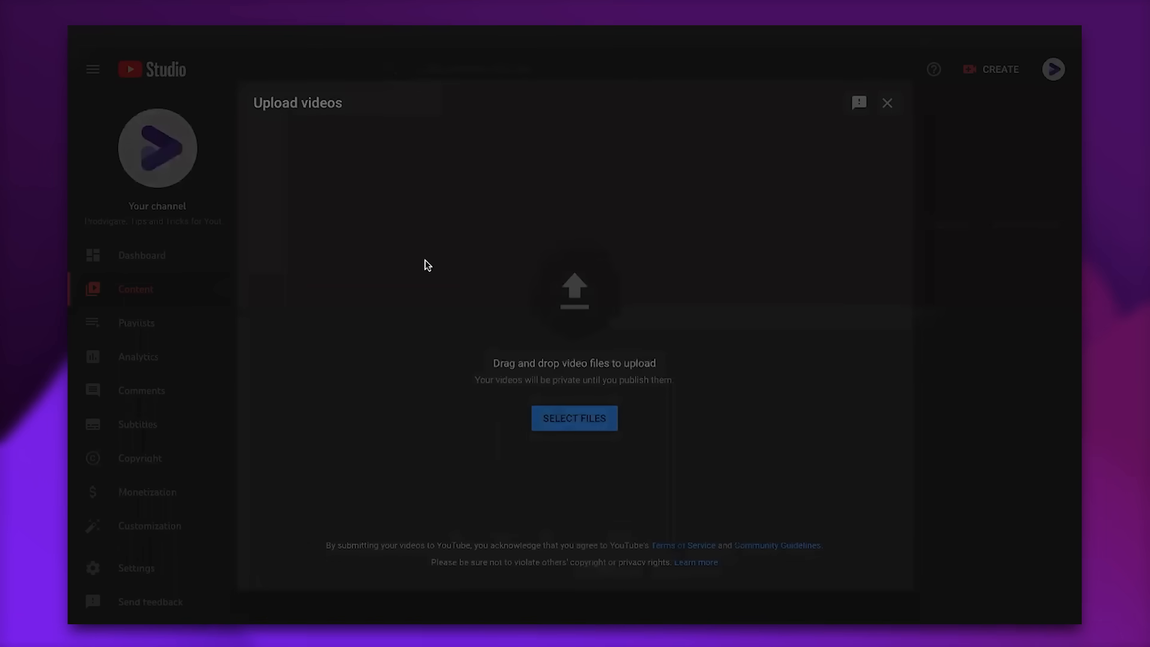
mouse_move(636, 331)
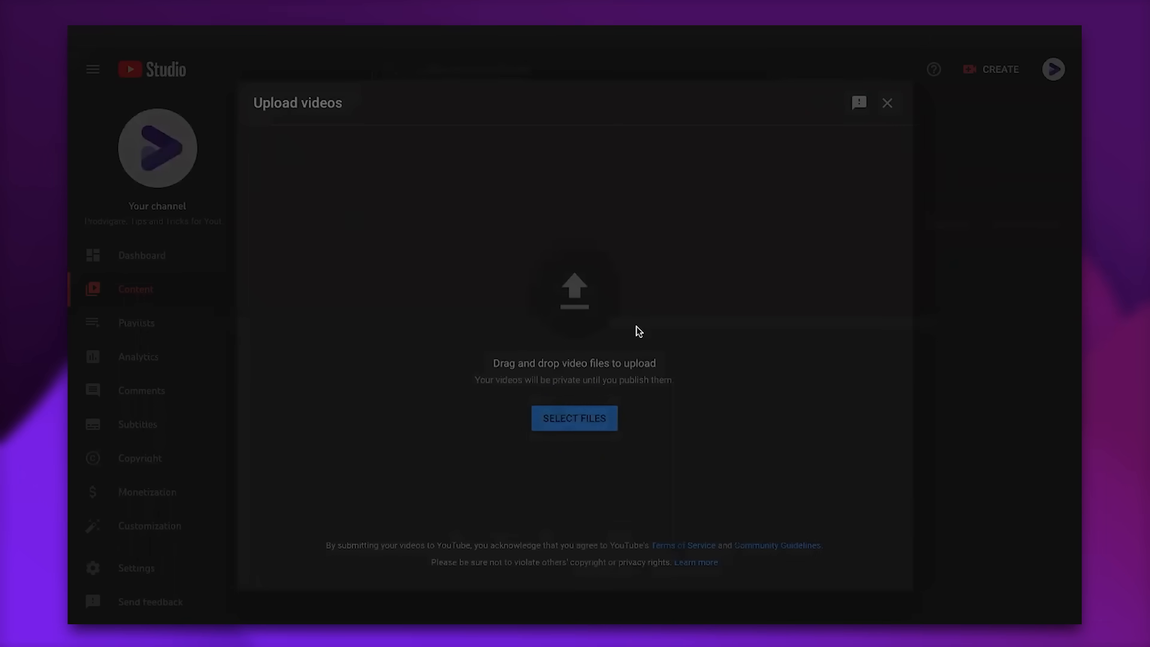
mouse_move(635, 272)
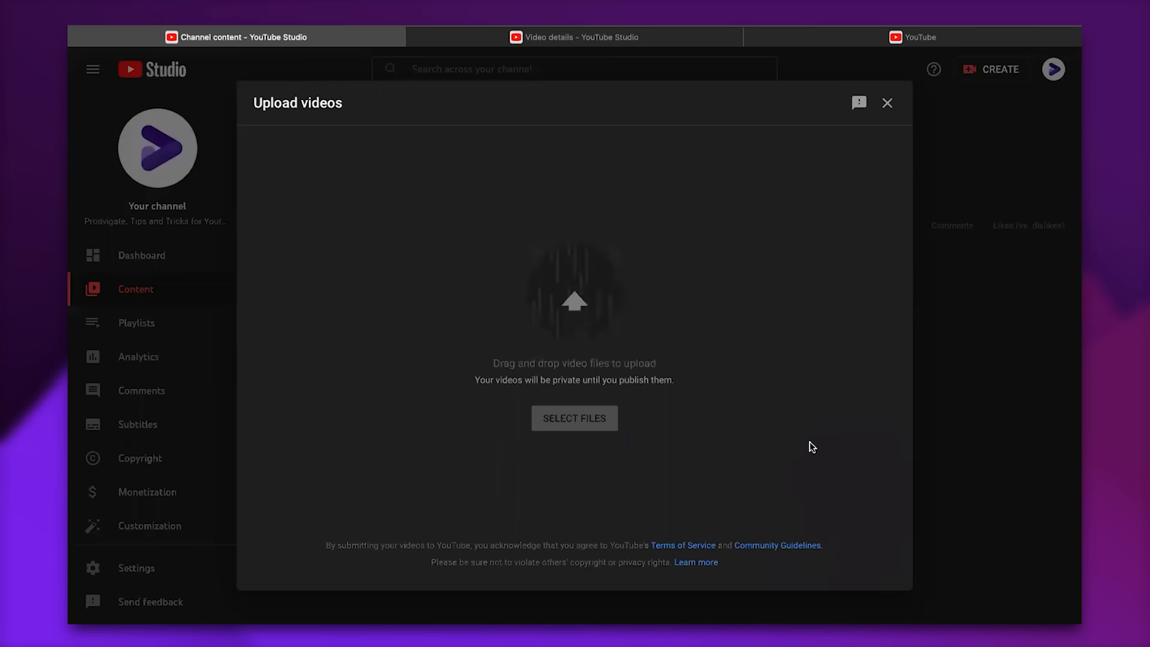
click(574, 419)
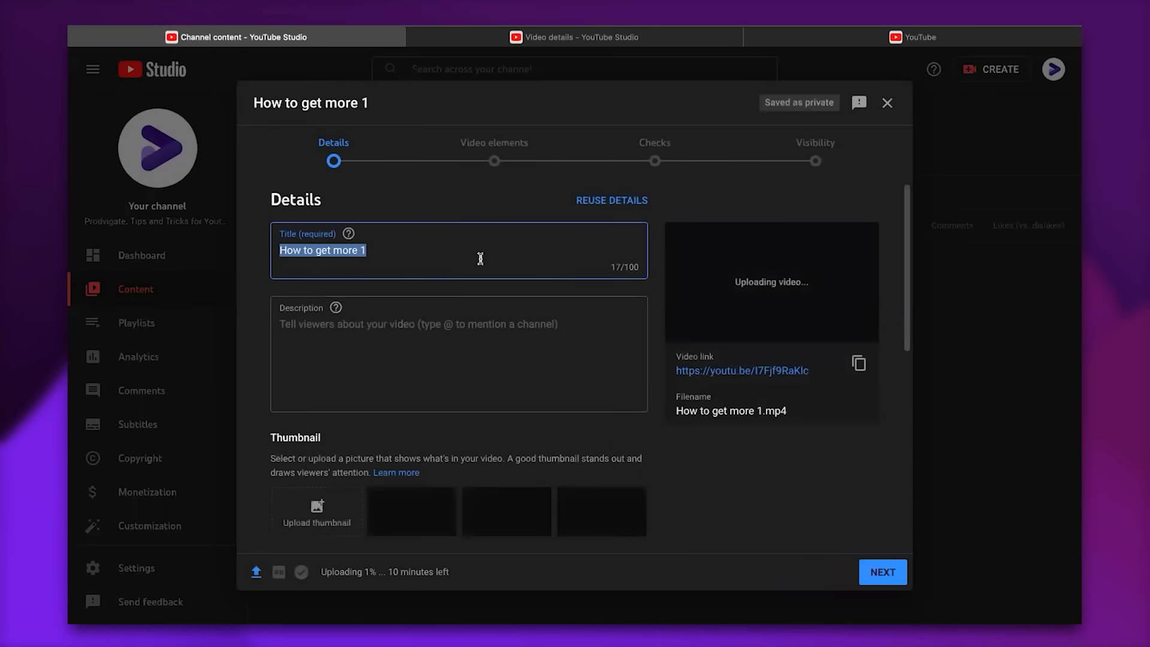
- Mark the video as not made for kids and advance through Video elements to Checks
scroll(down, 3)
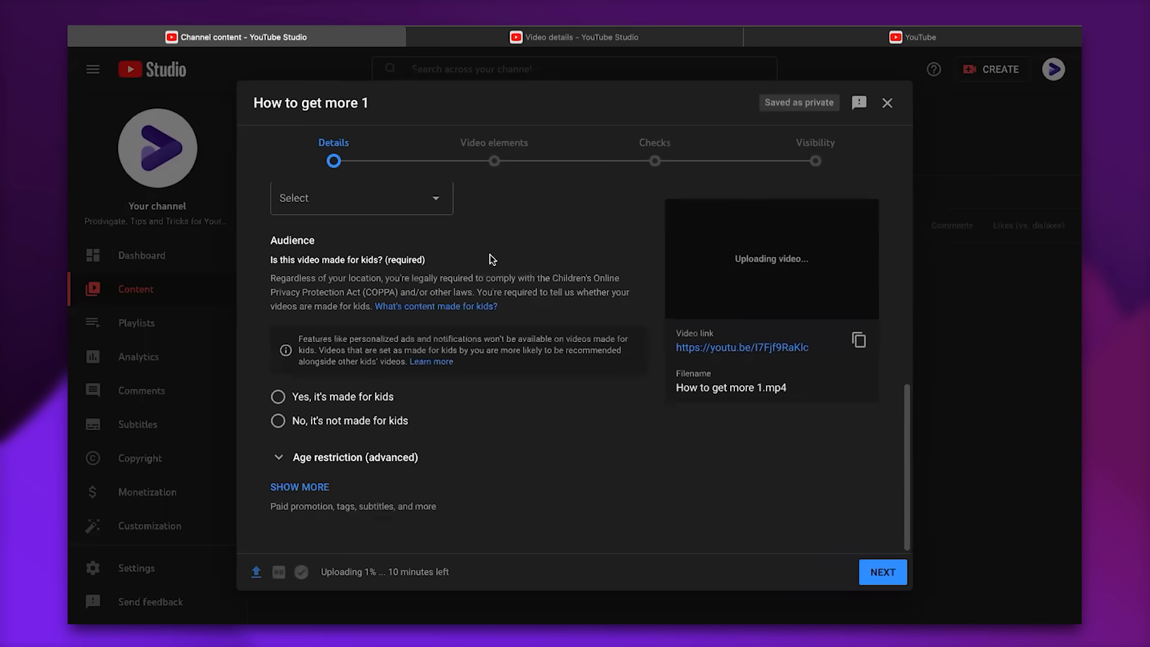
scroll(up, 3)
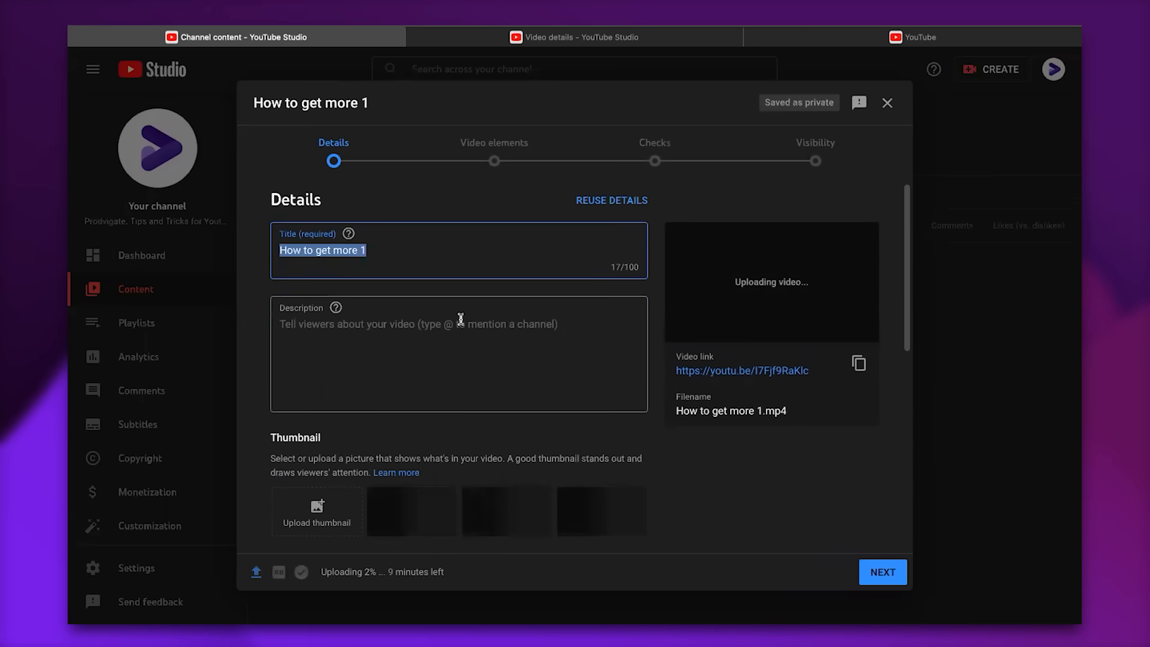
scroll(down, 3)
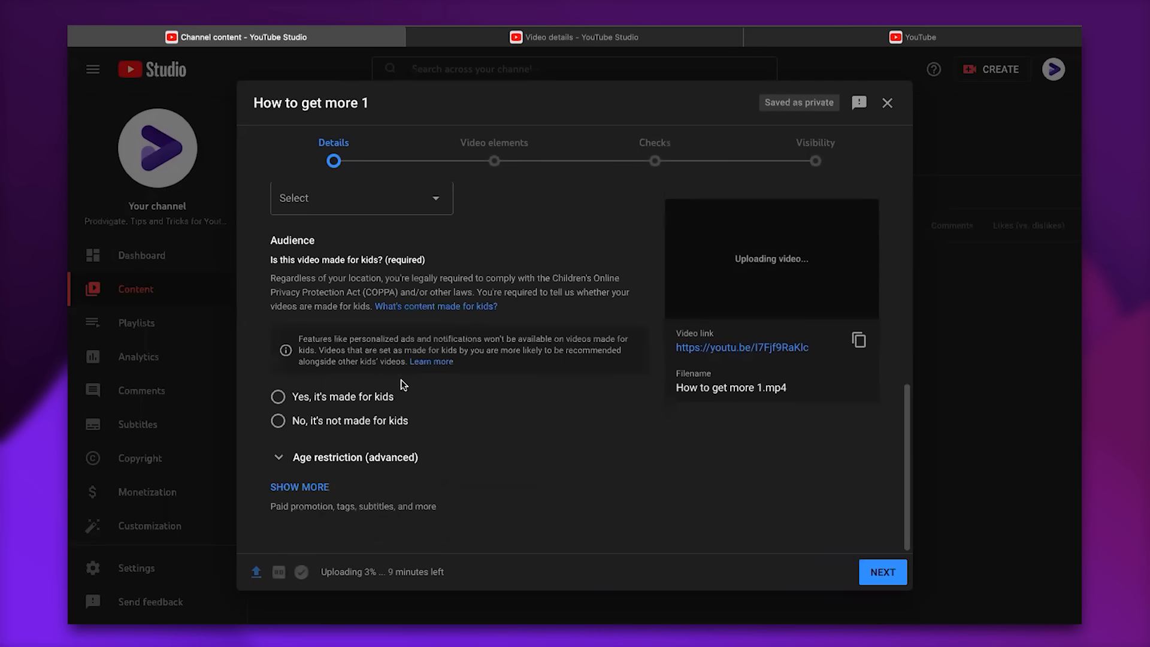
mouse_move(278, 420)
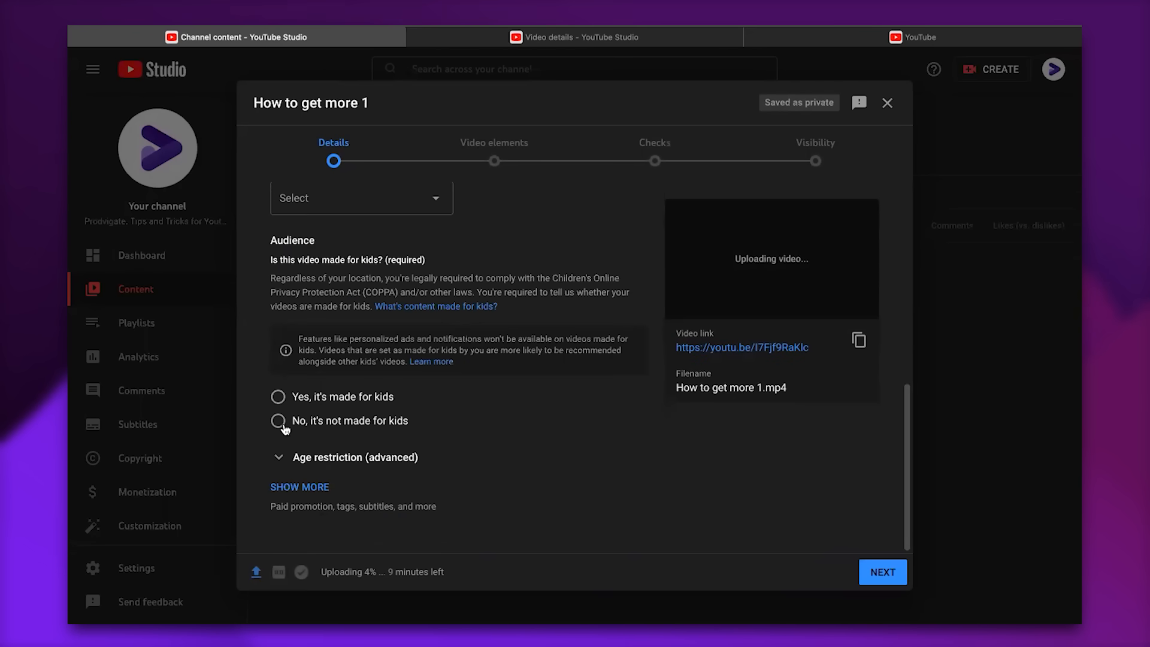
click(278, 421)
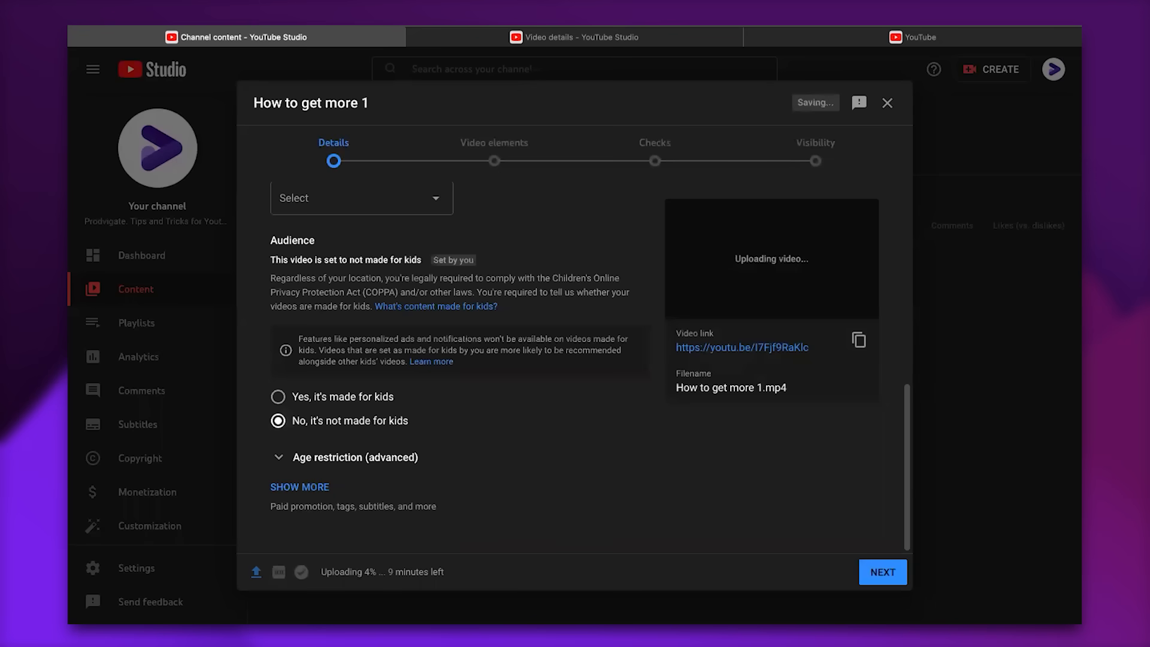
click(883, 573)
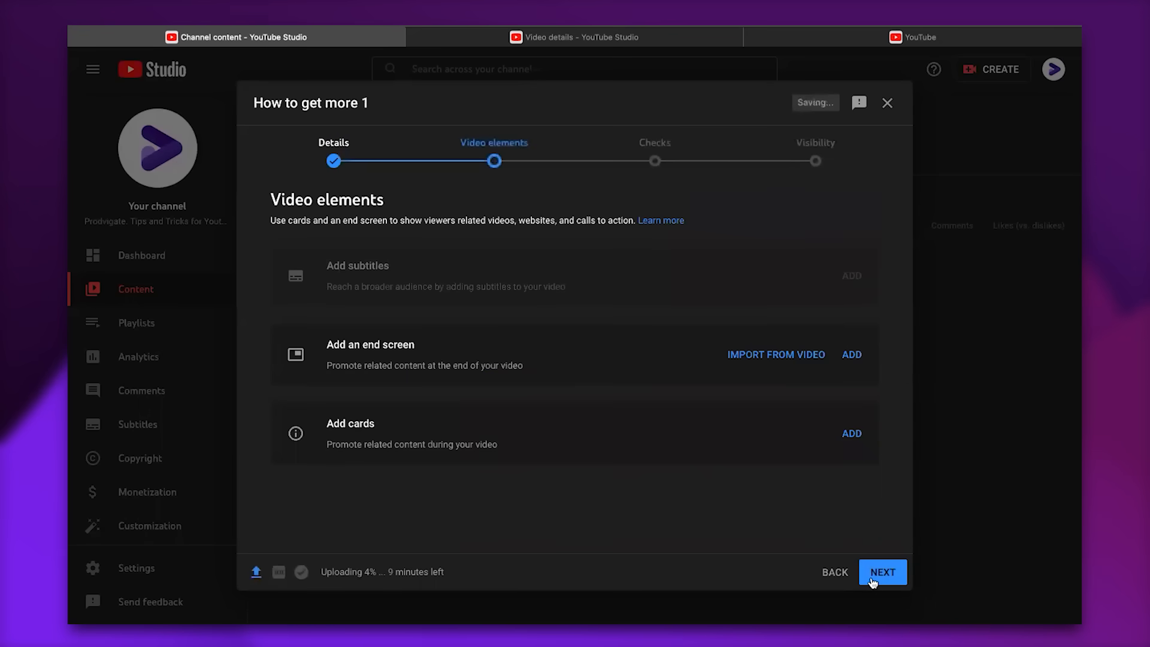
mouse_move(878, 491)
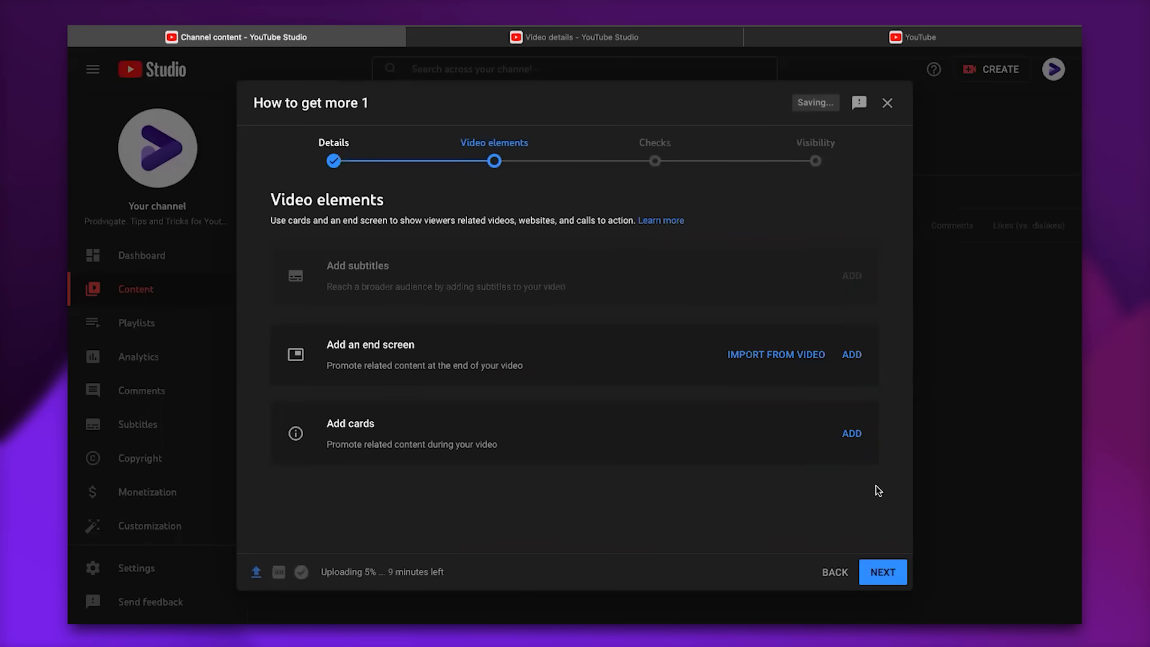
click(883, 571)
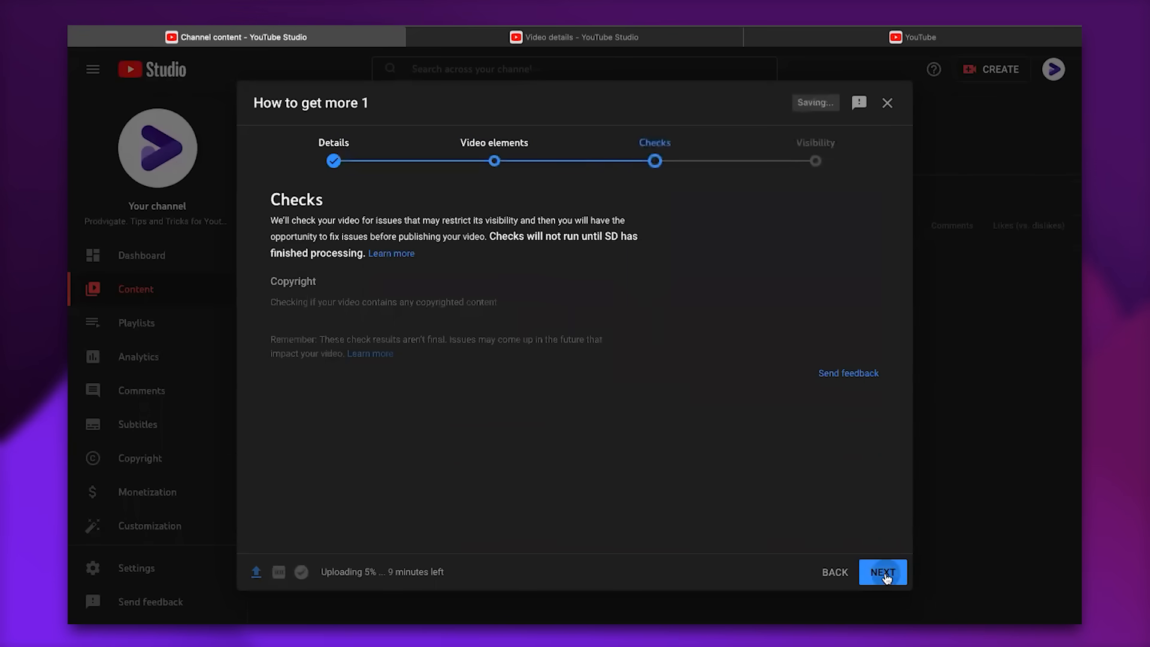
- Schedule the video to go public on Mar 19, 2022 at 12:00 AM
click(883, 572)
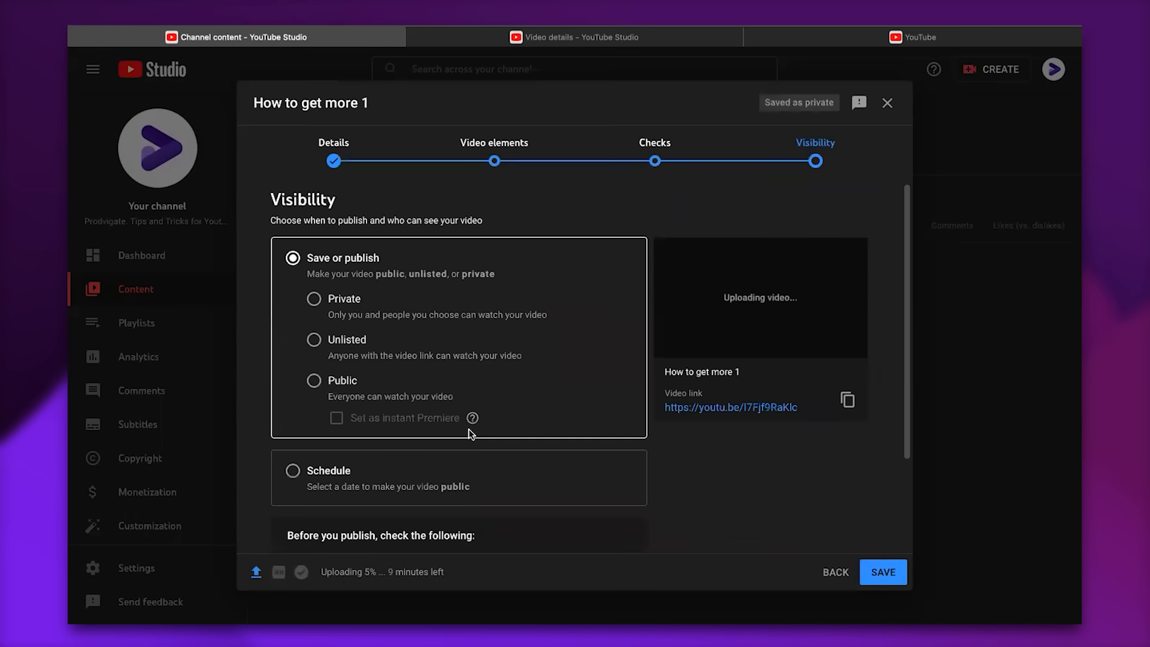
scroll(down, 3)
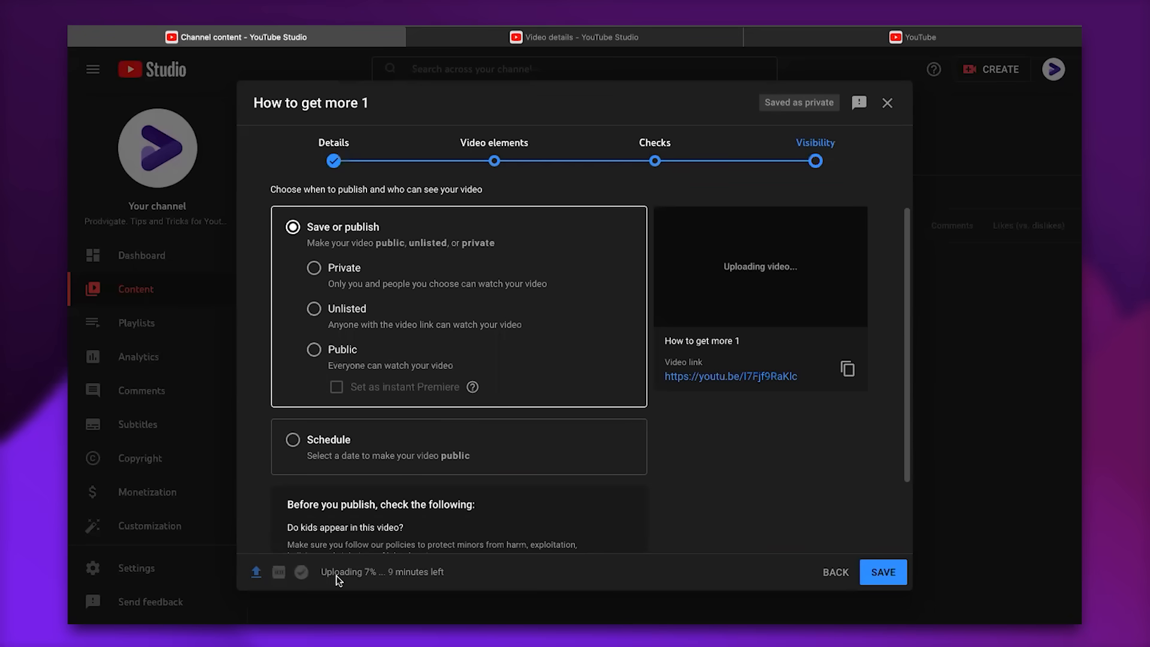
mouse_move(315, 273)
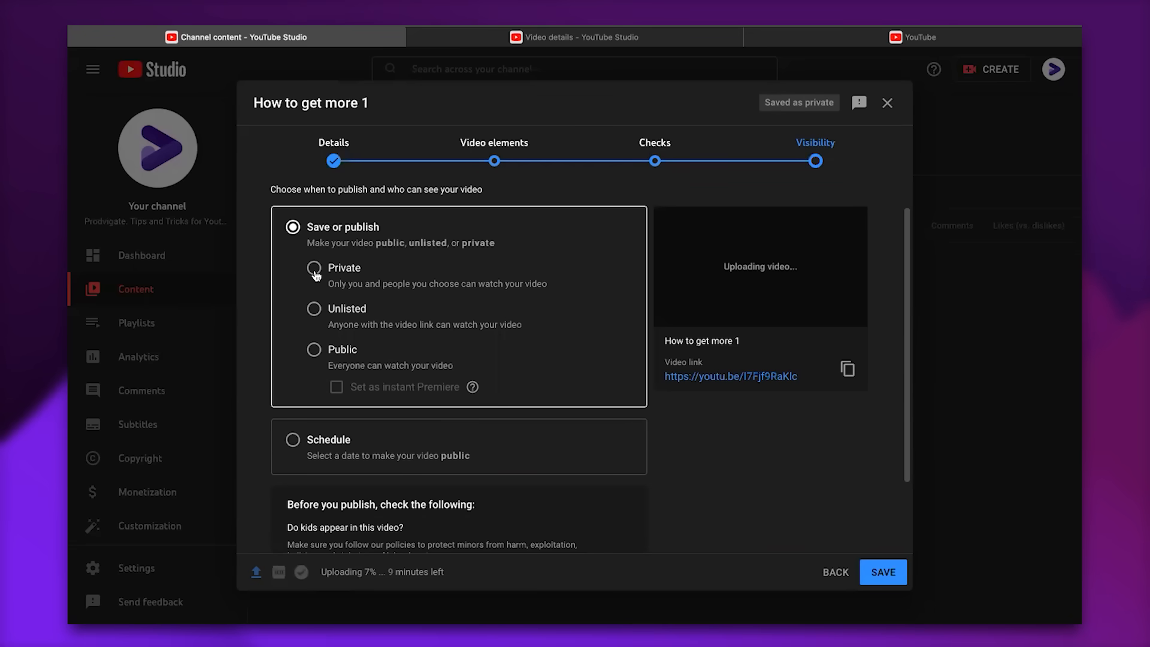
scroll(down, 3)
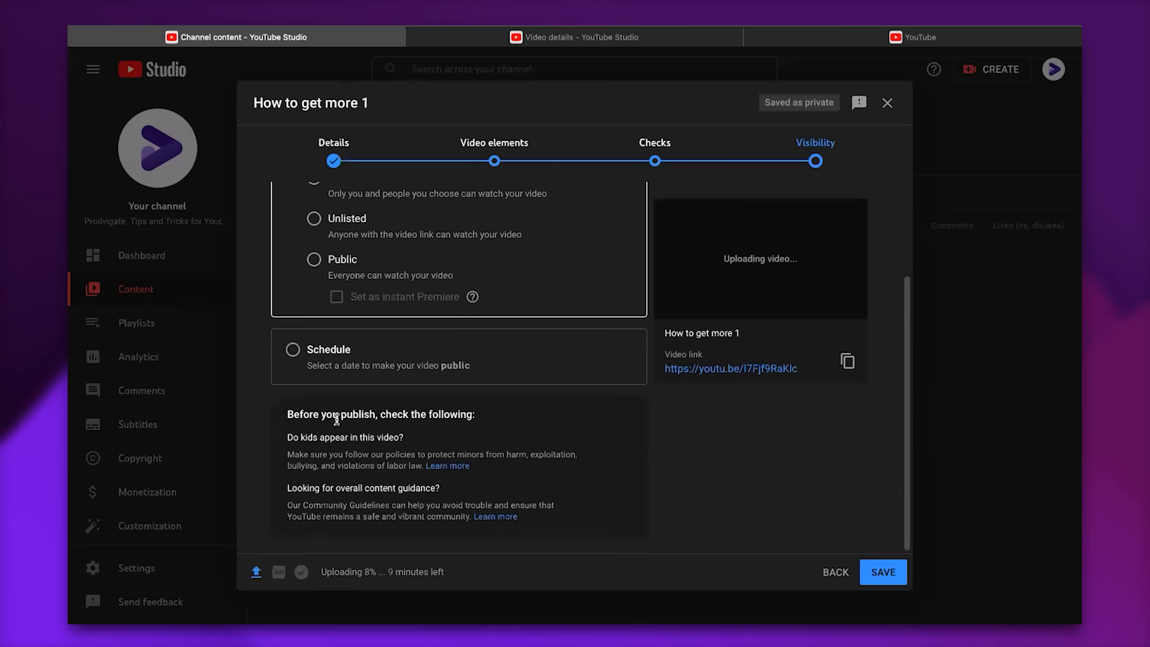
click(294, 349)
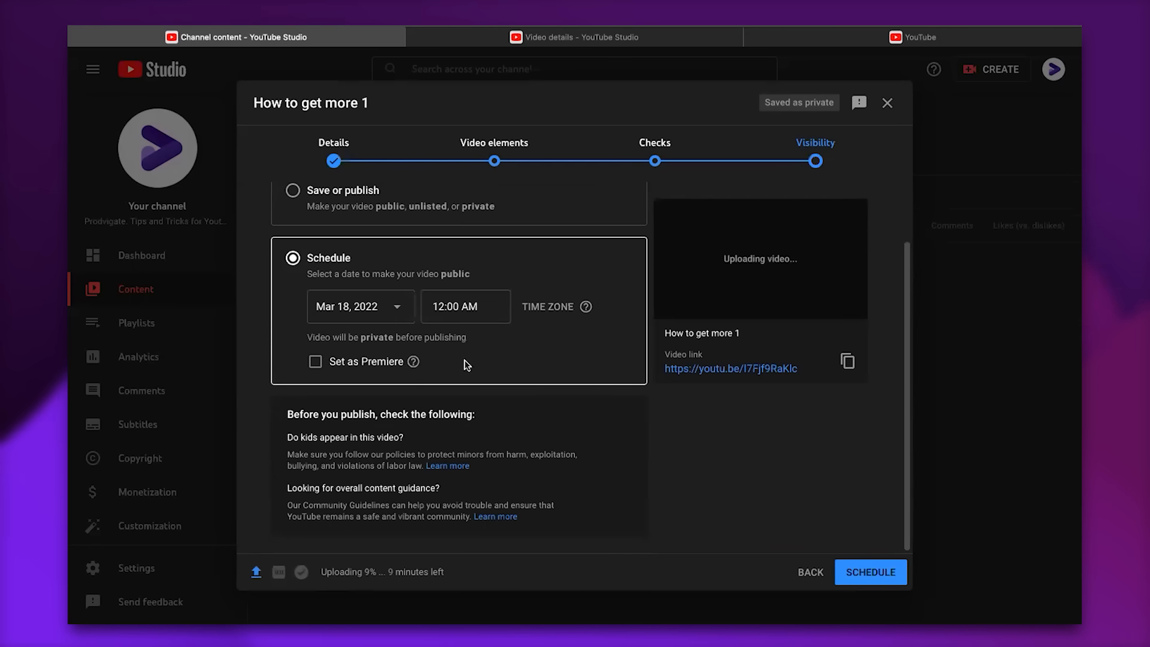
click(360, 306)
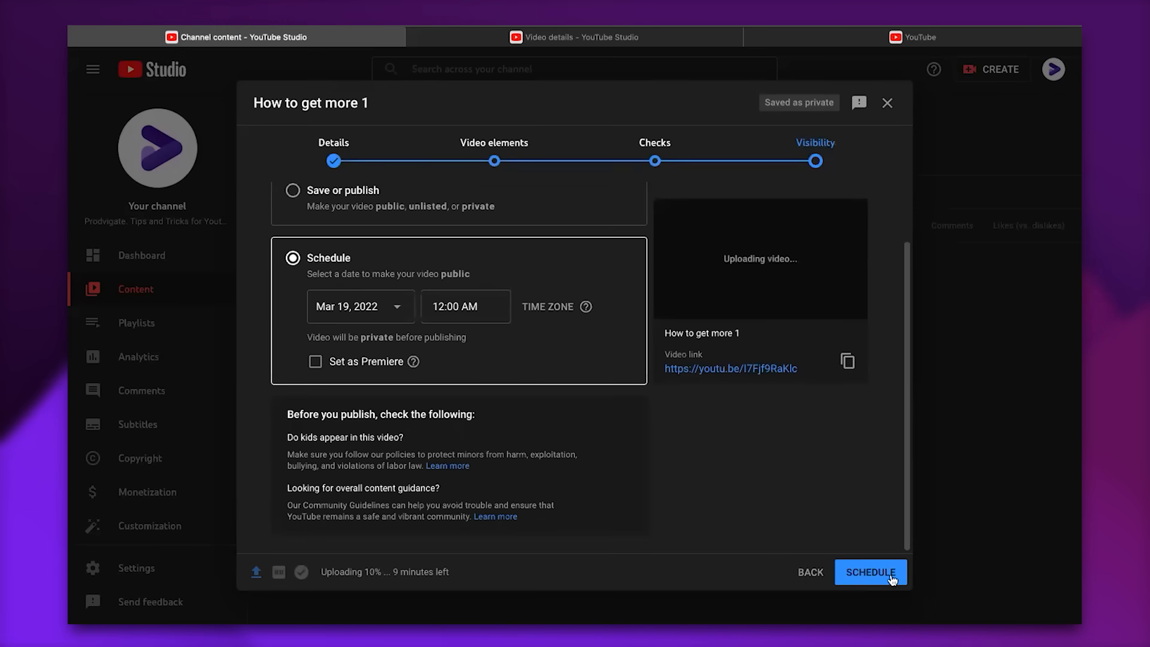
click(871, 572)
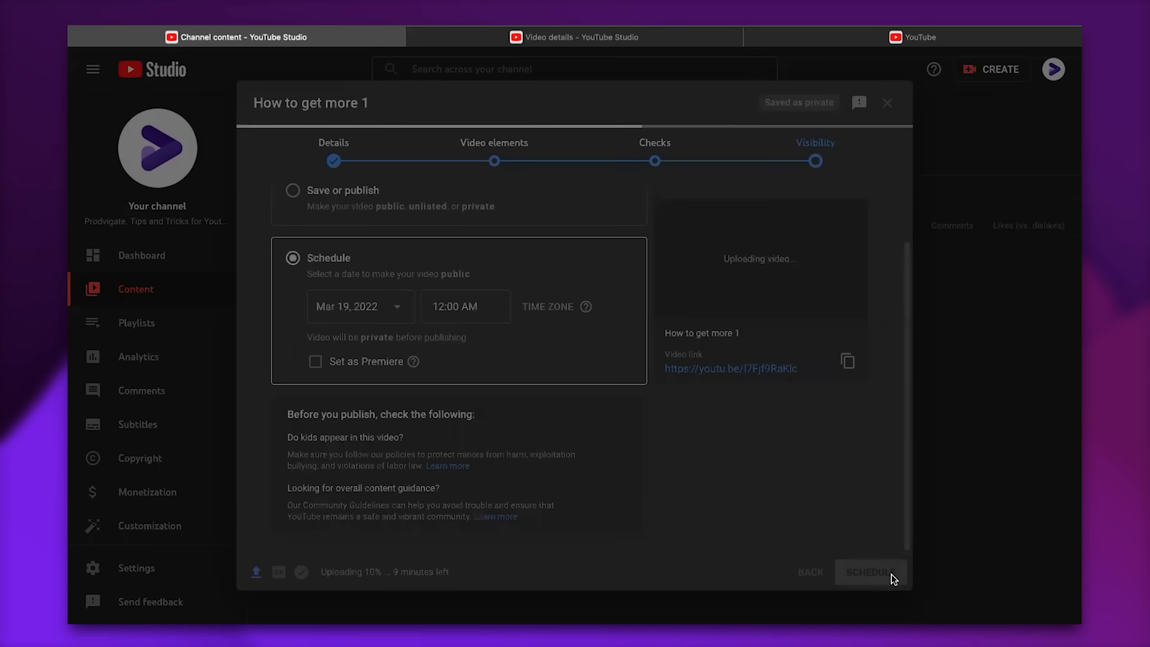
click(870, 573)
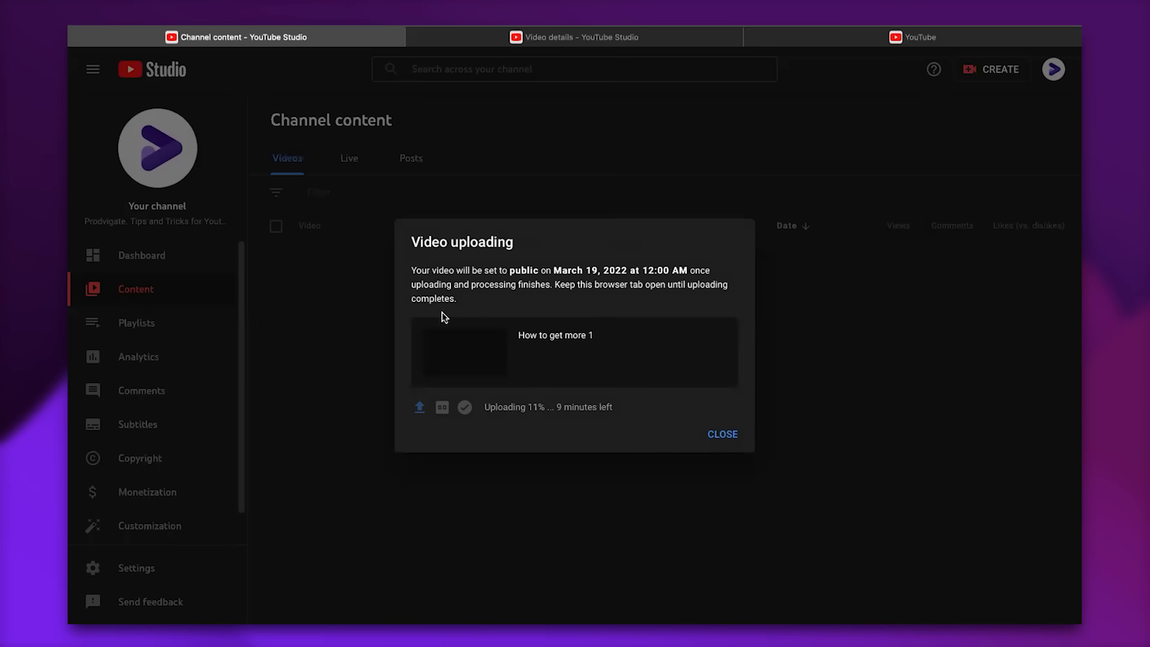
- Dismiss the upload notice and open the pending video's details from the Content list
click(722, 433)
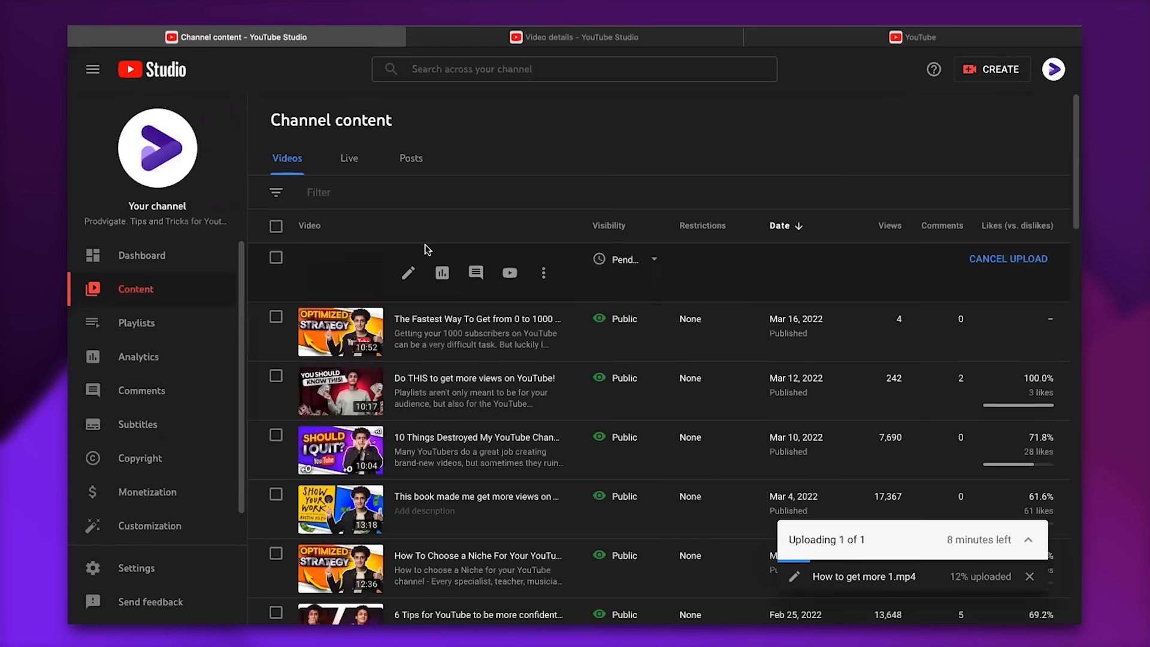
mouse_move(423, 267)
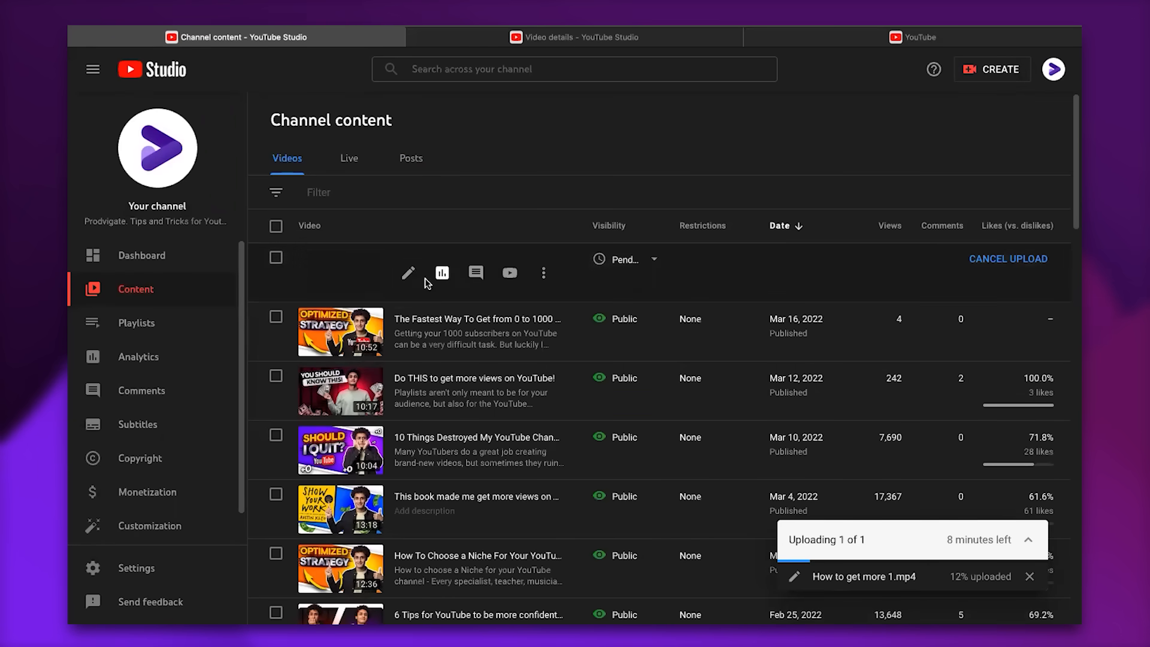
click(407, 273)
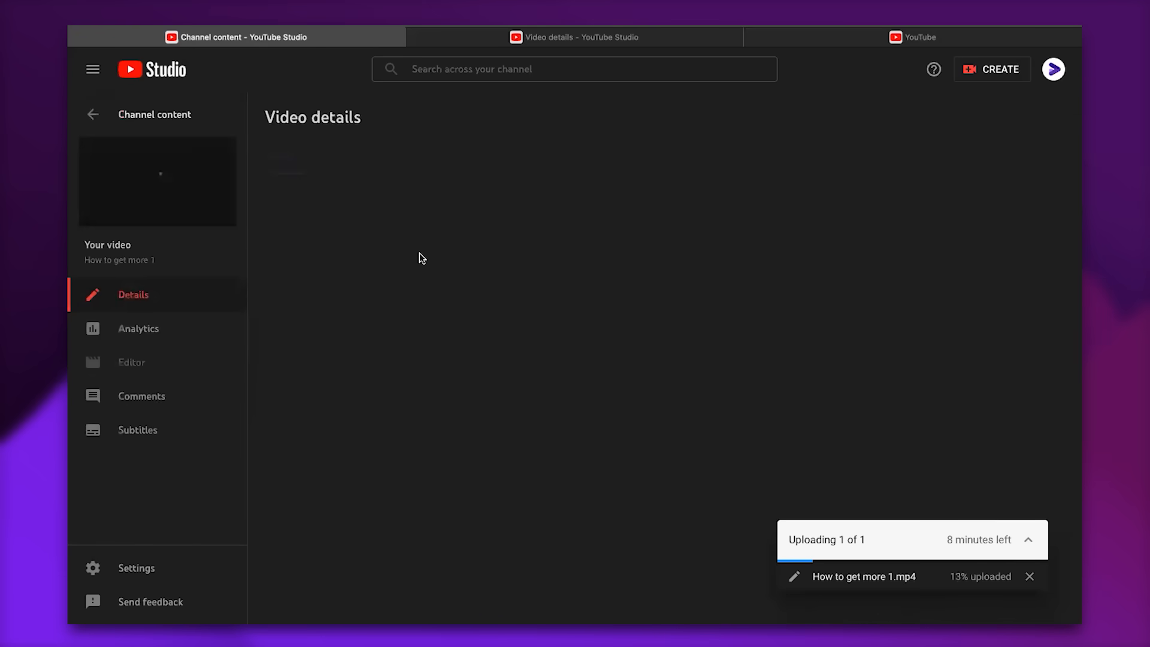
click(93, 115)
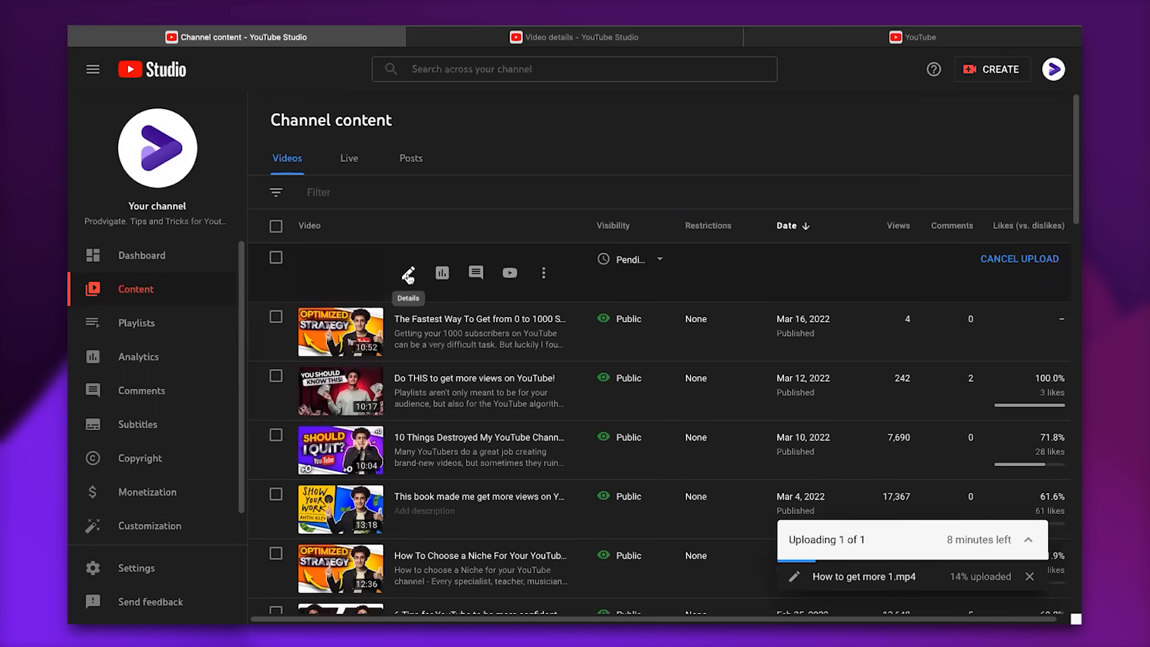
click(409, 273)
text(How to get views fast on YouTube)
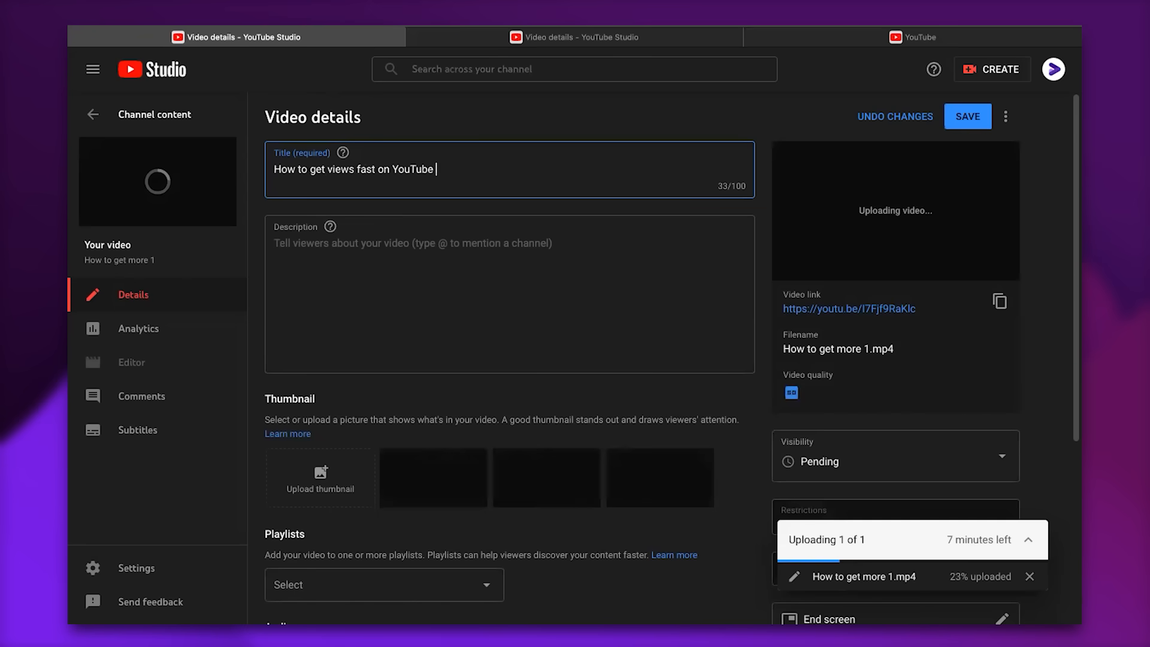
- Set the video title to 'How to get views fast on YouTube'
key(backspace)
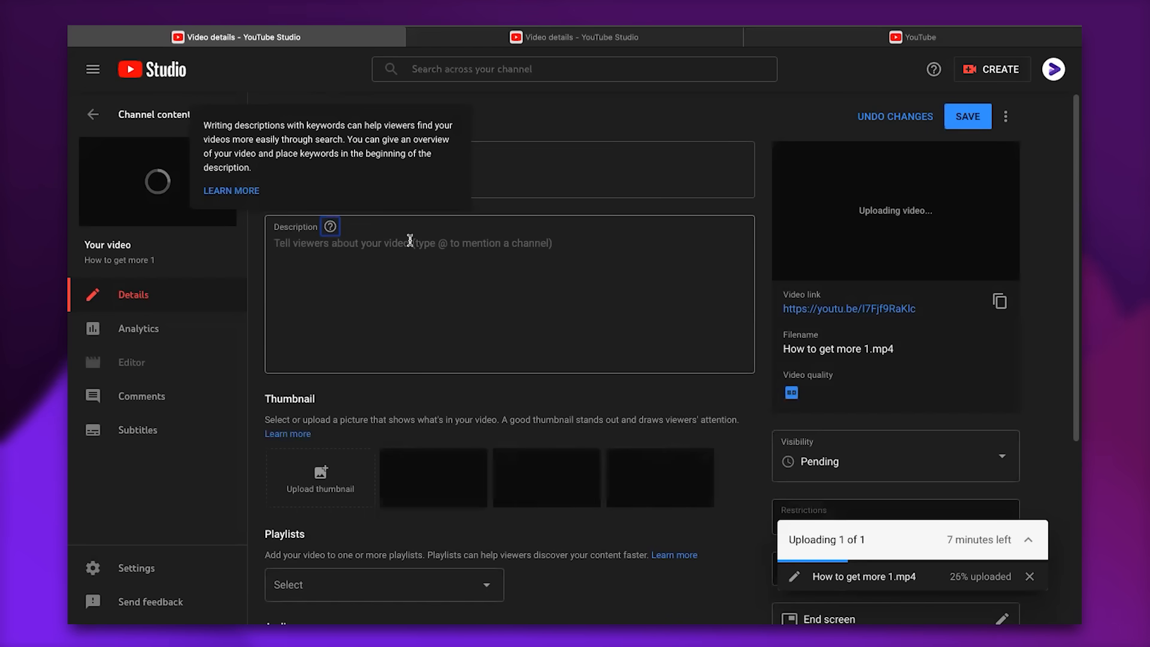
- Begin the description about how to get views on YouTube in 2022
click(509, 293)
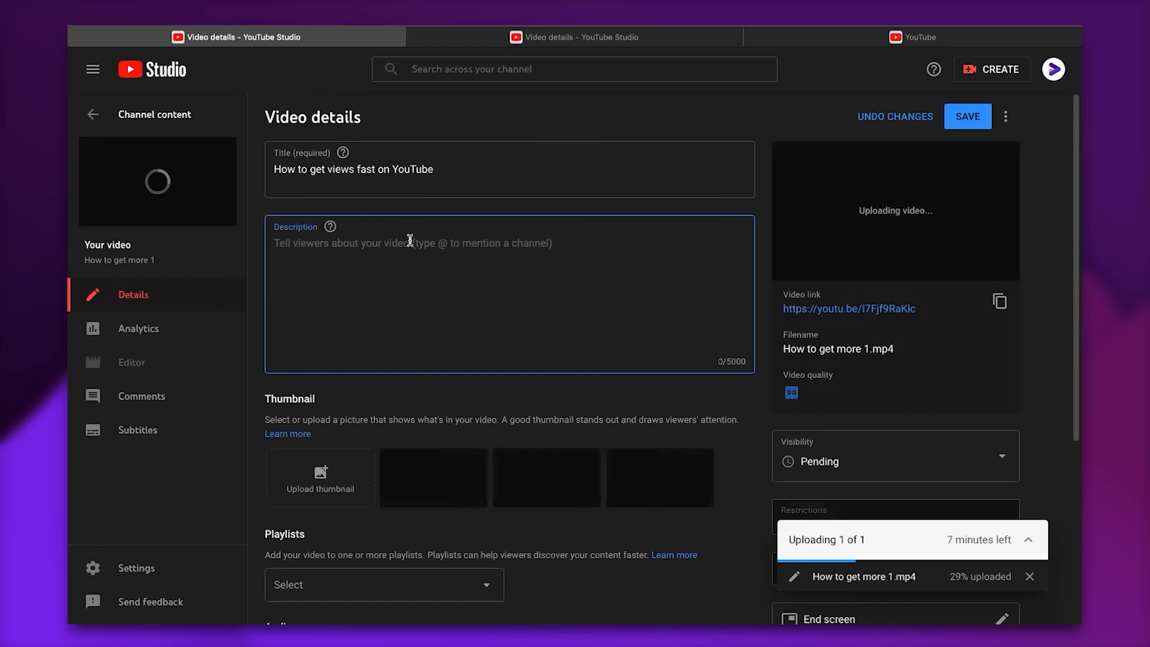
click(411, 242)
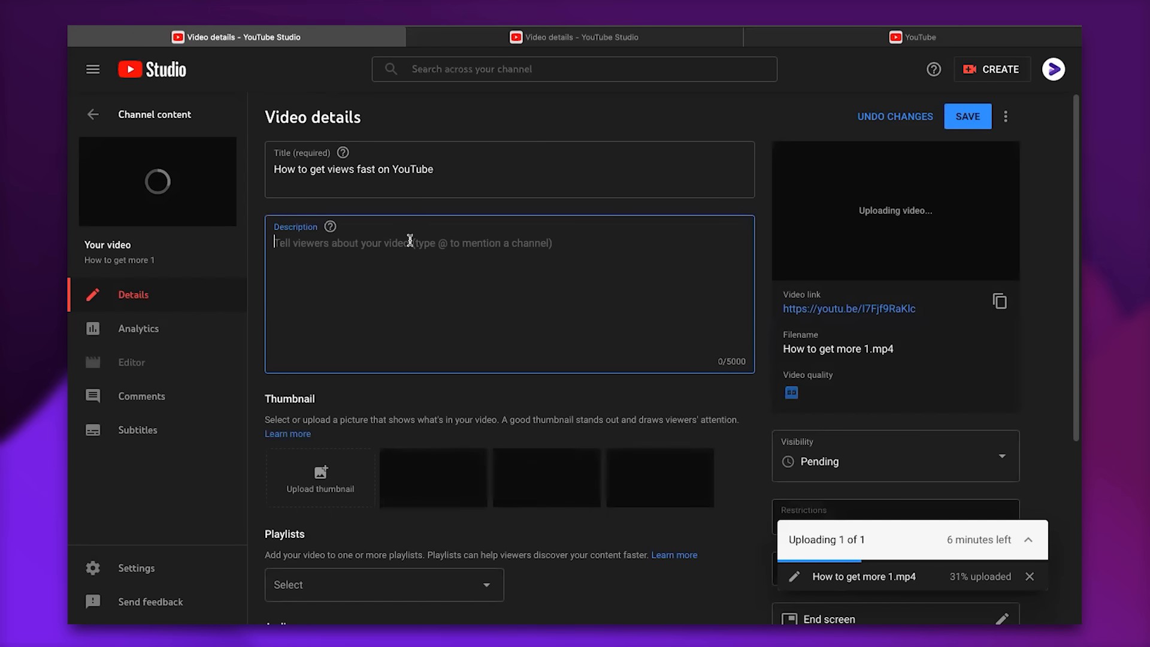
text(how to get more vies)
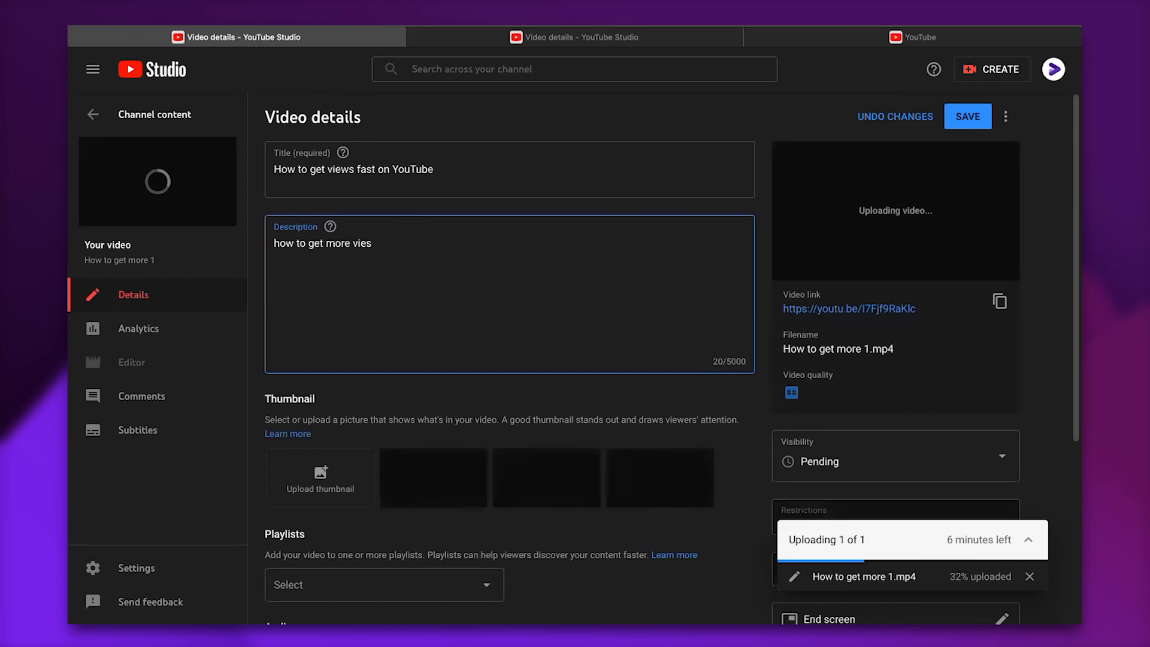
text(views on YouTube fast.)
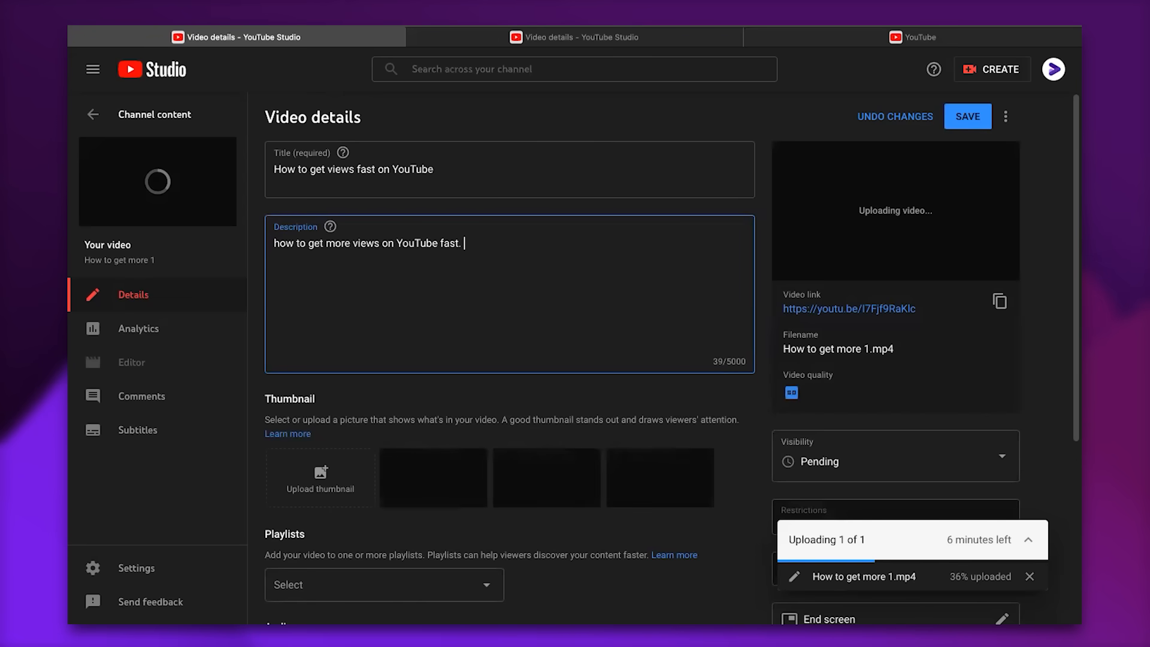
text(Getting)
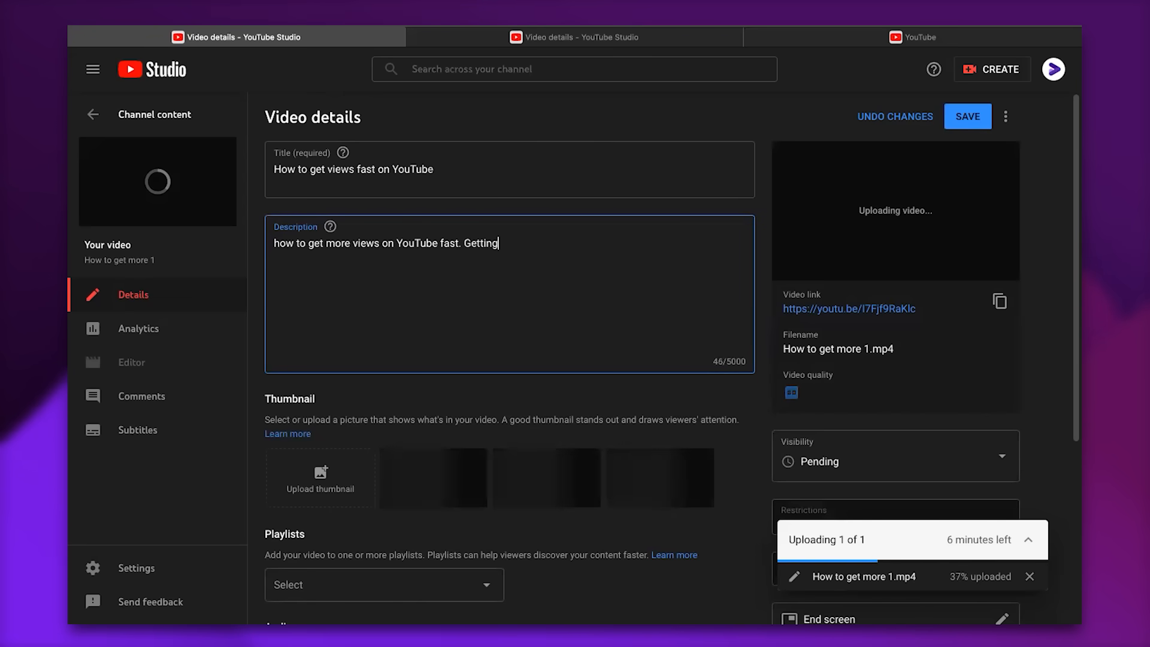
text(views l n 2022)
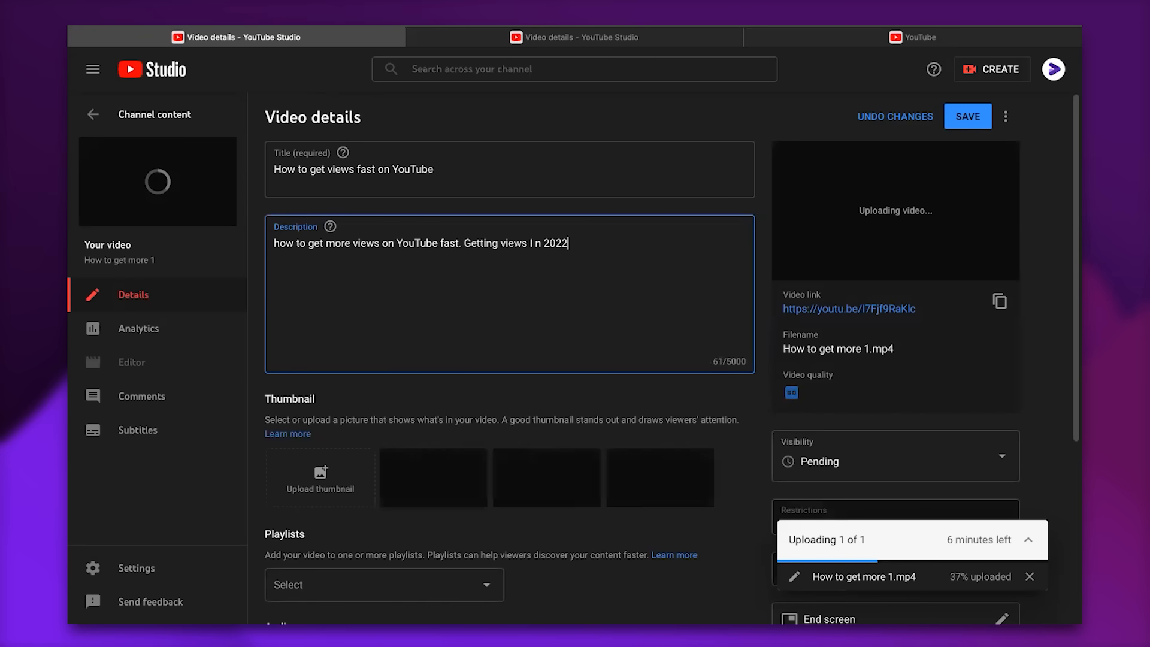
key(Backspace)
text( is very)
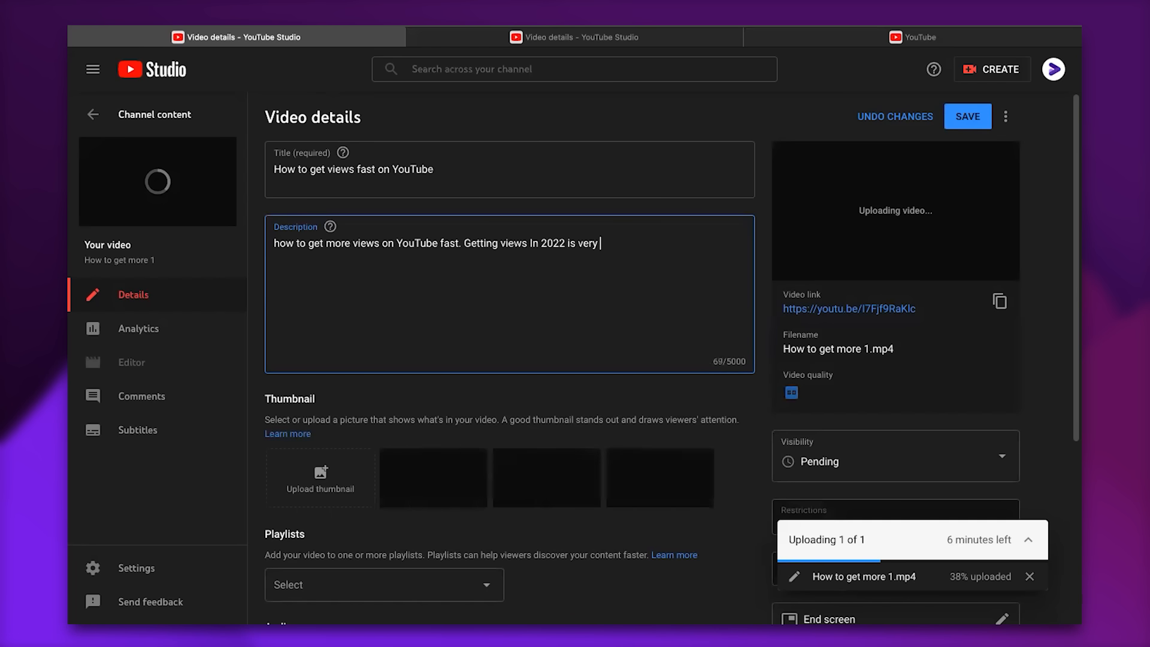
- Finish the paragraph promising a secret strategy for YouTube and add a 'Timecodes:' heading
text(difficul)
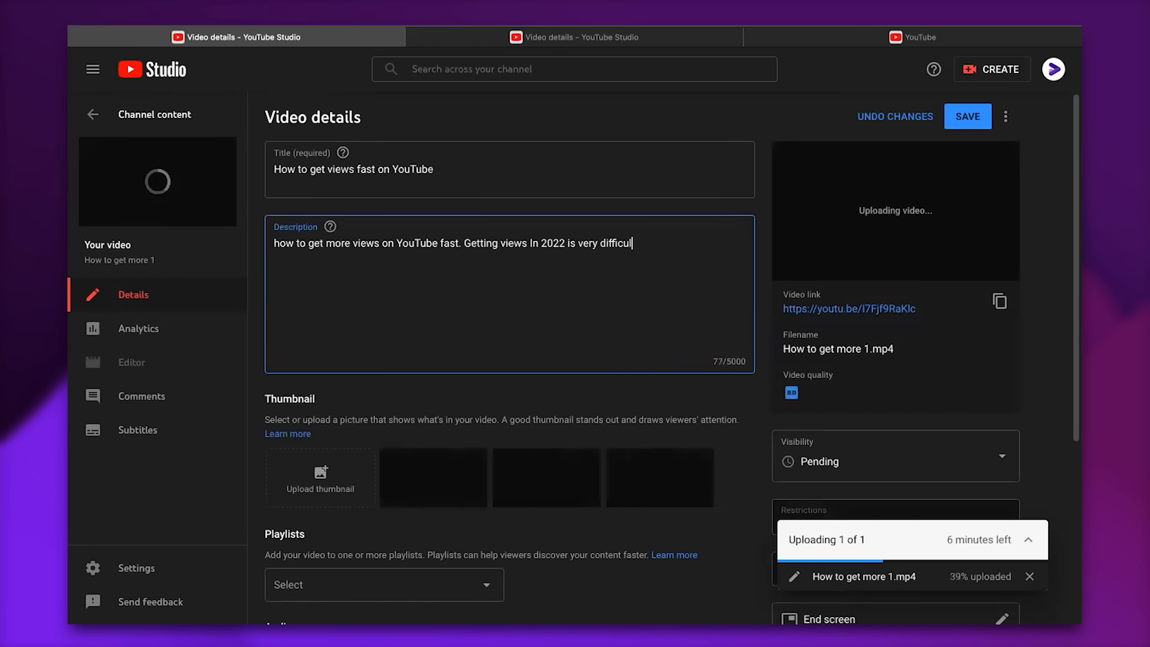
text(t. So)
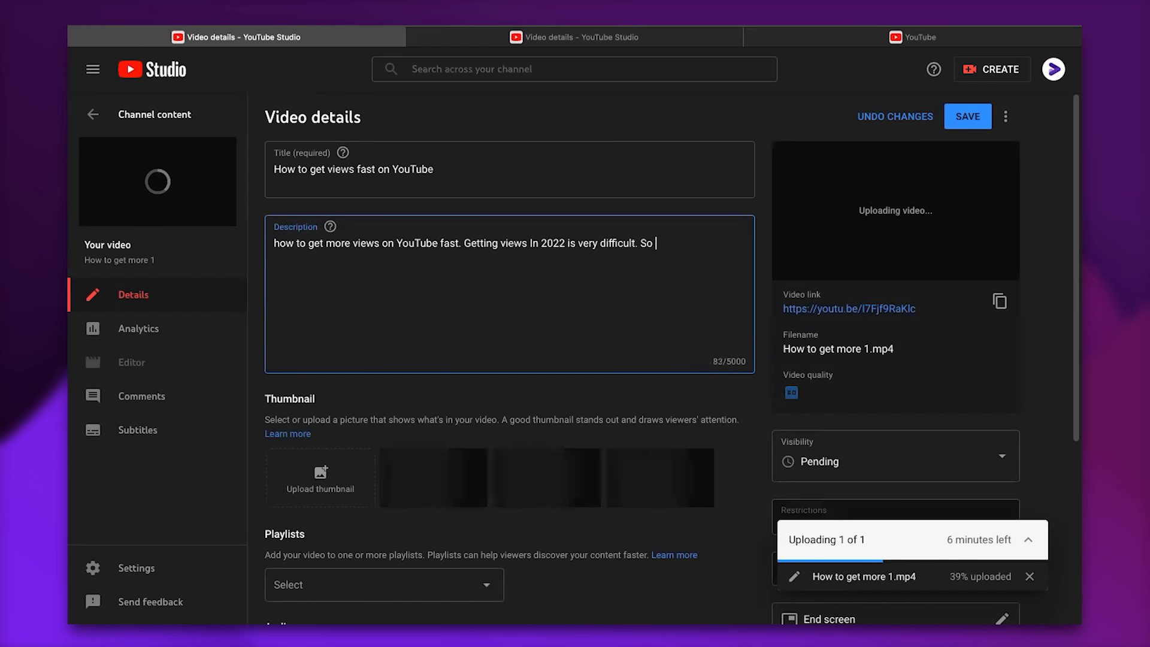
text(watch this video to find out about my secre)
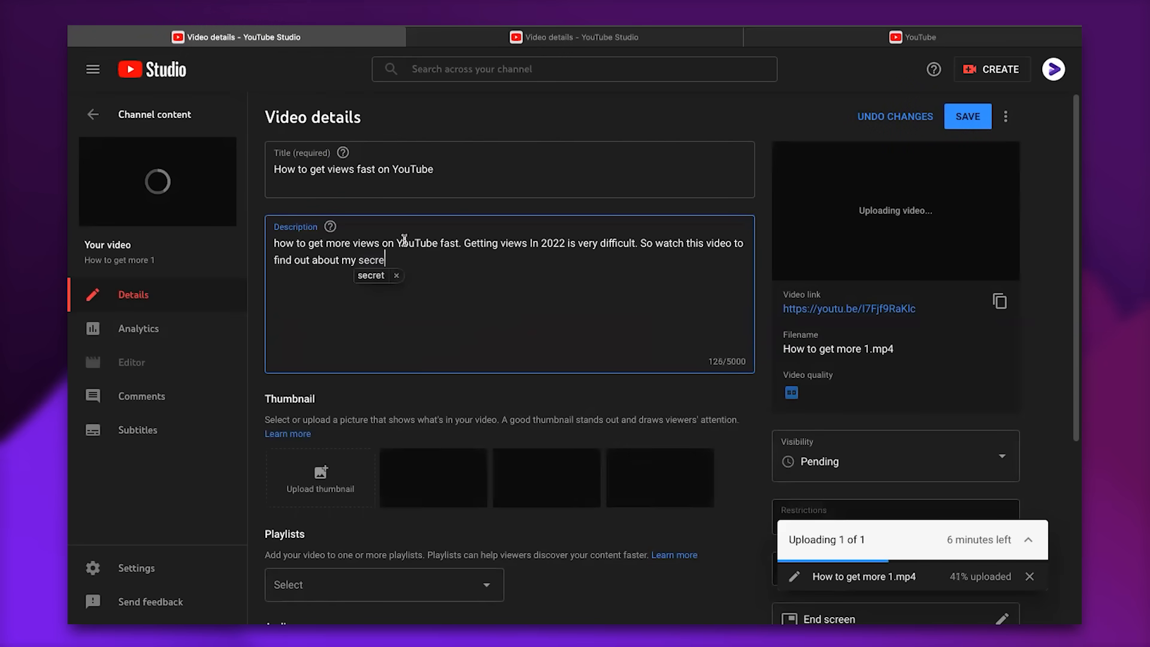
text(st)
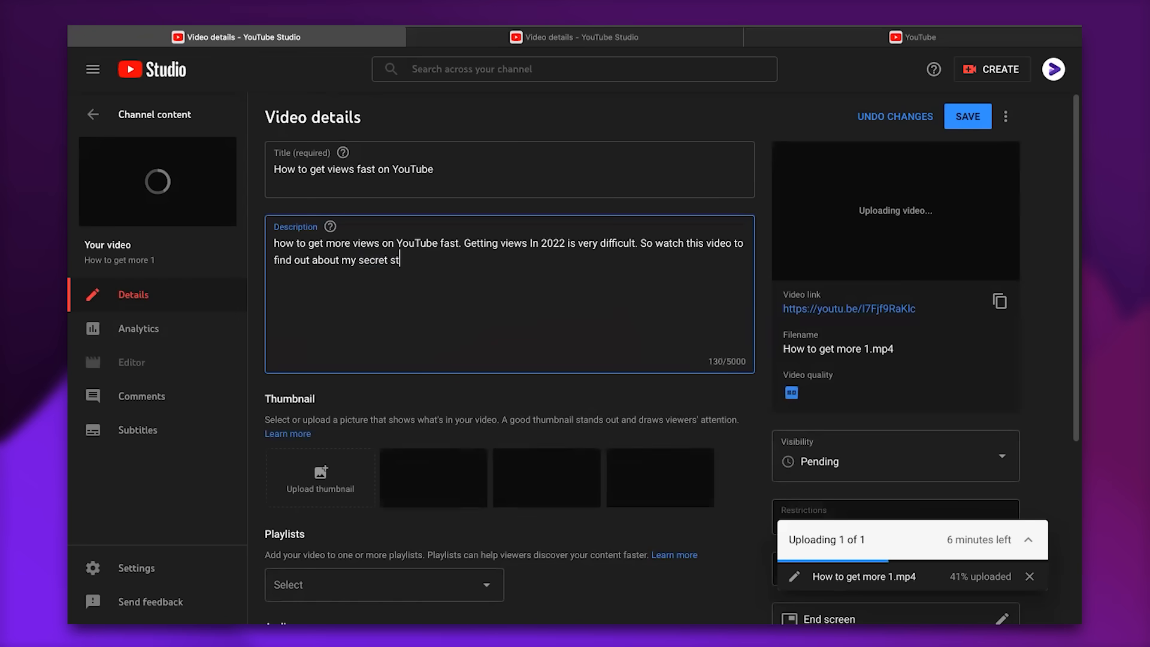
text(rategy for)
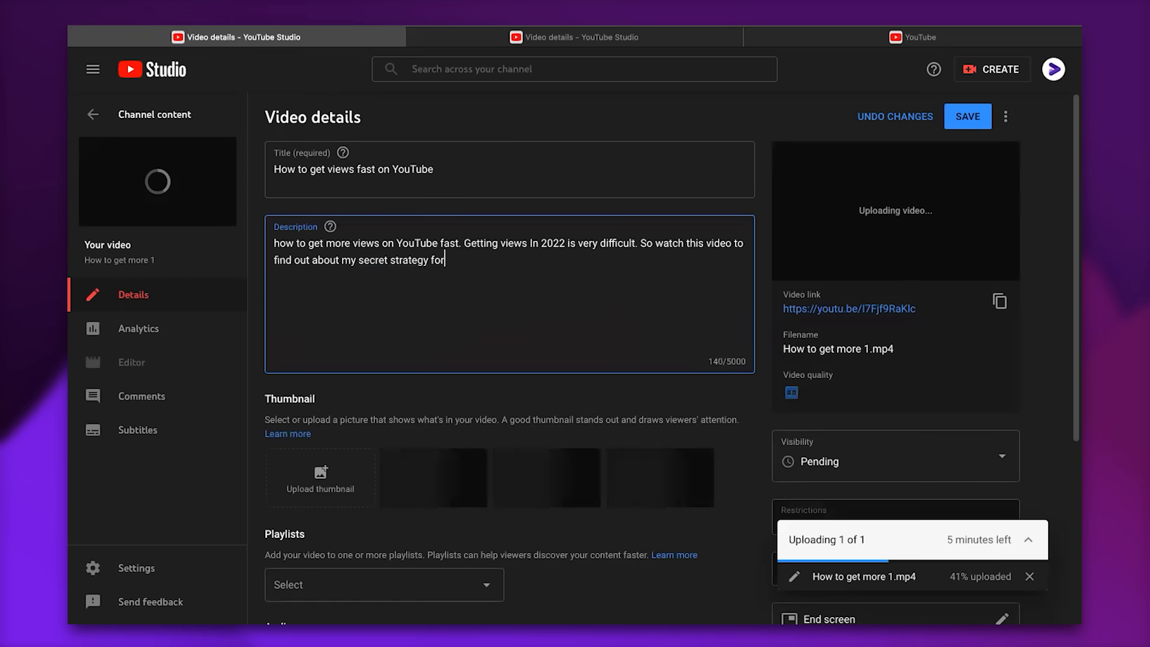
text(yo)
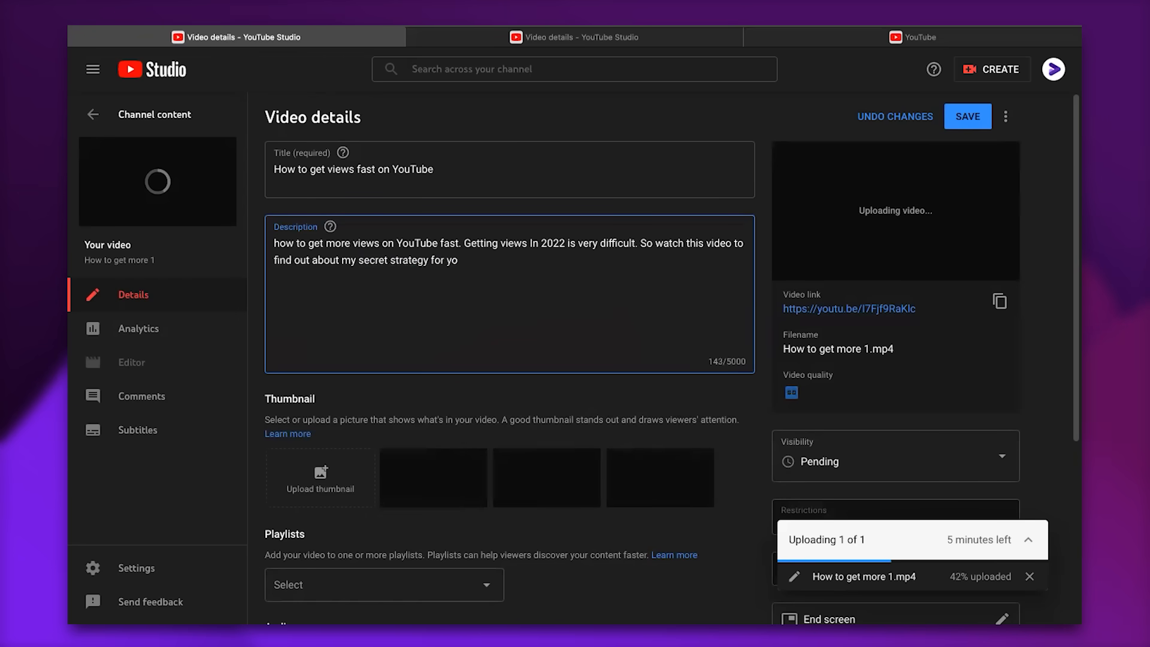
text(YouTube.)
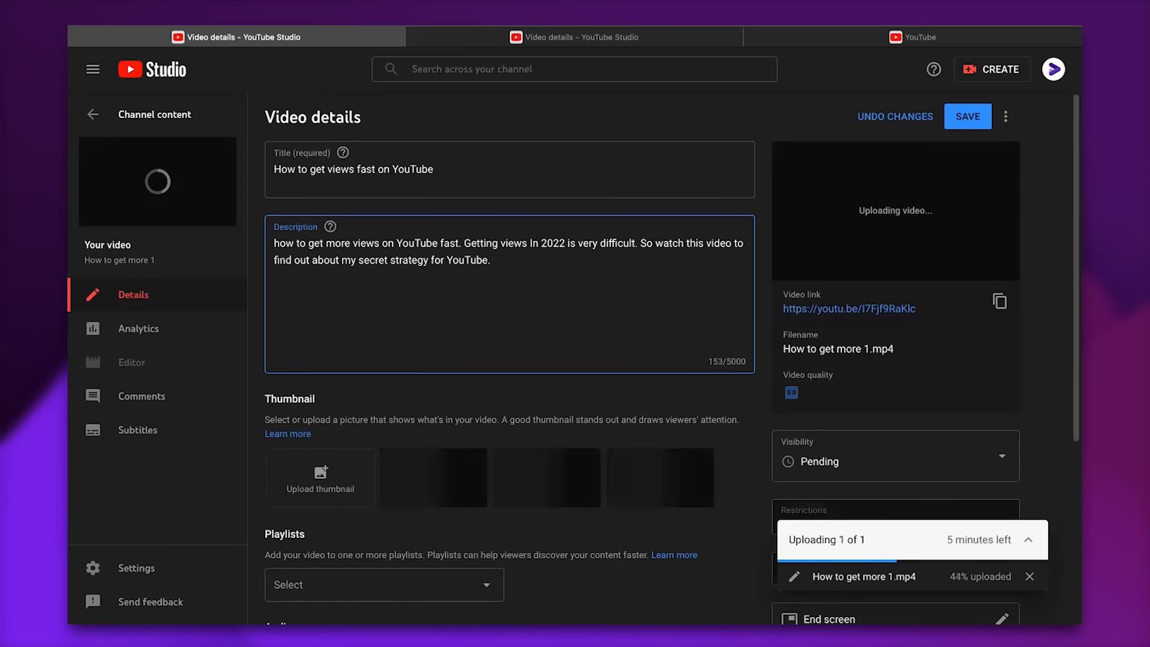
text(Timecodes:)
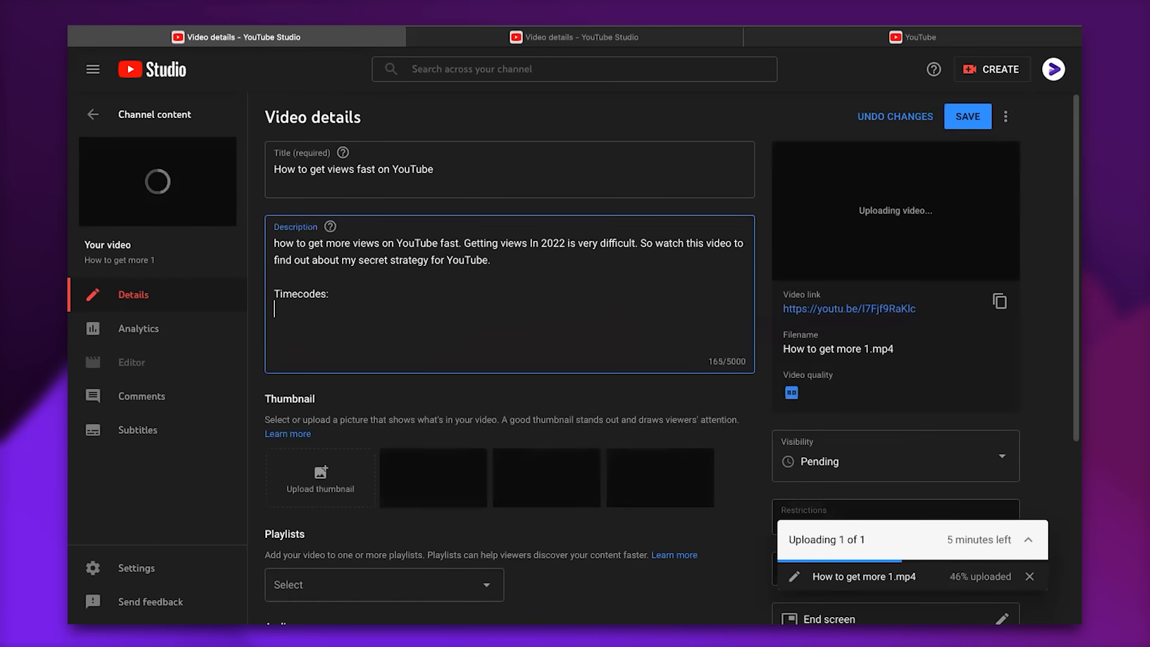
- List timecodes '00:00 Intro' and '02:02 Tips', removing the stray backslash
text(00)
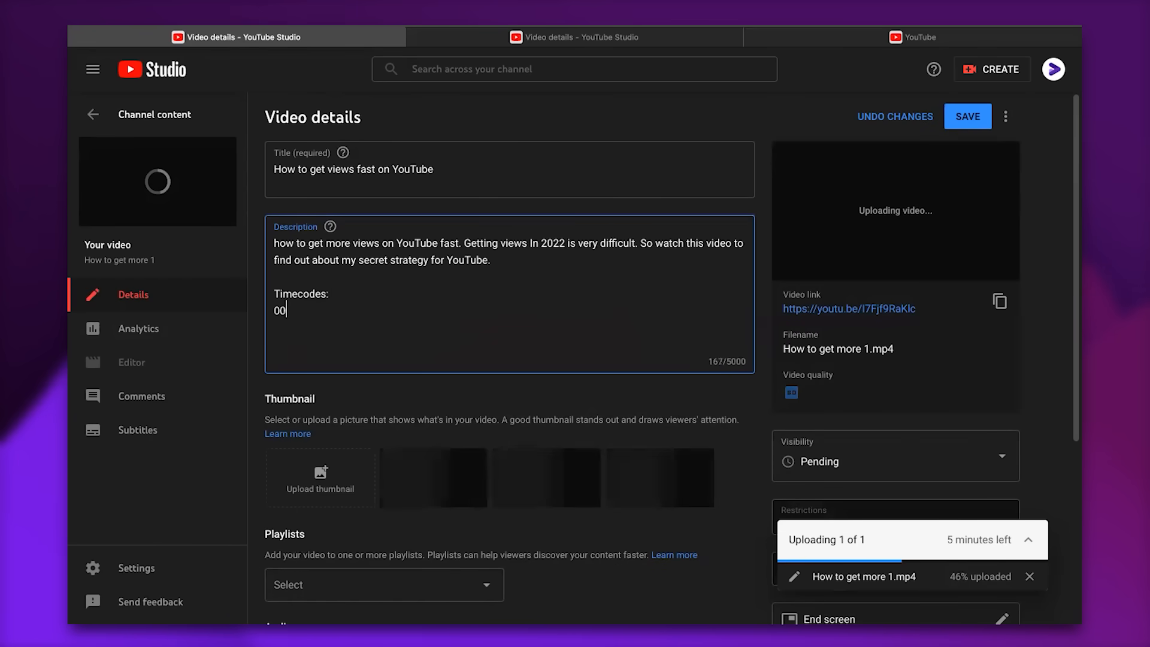
text(:)
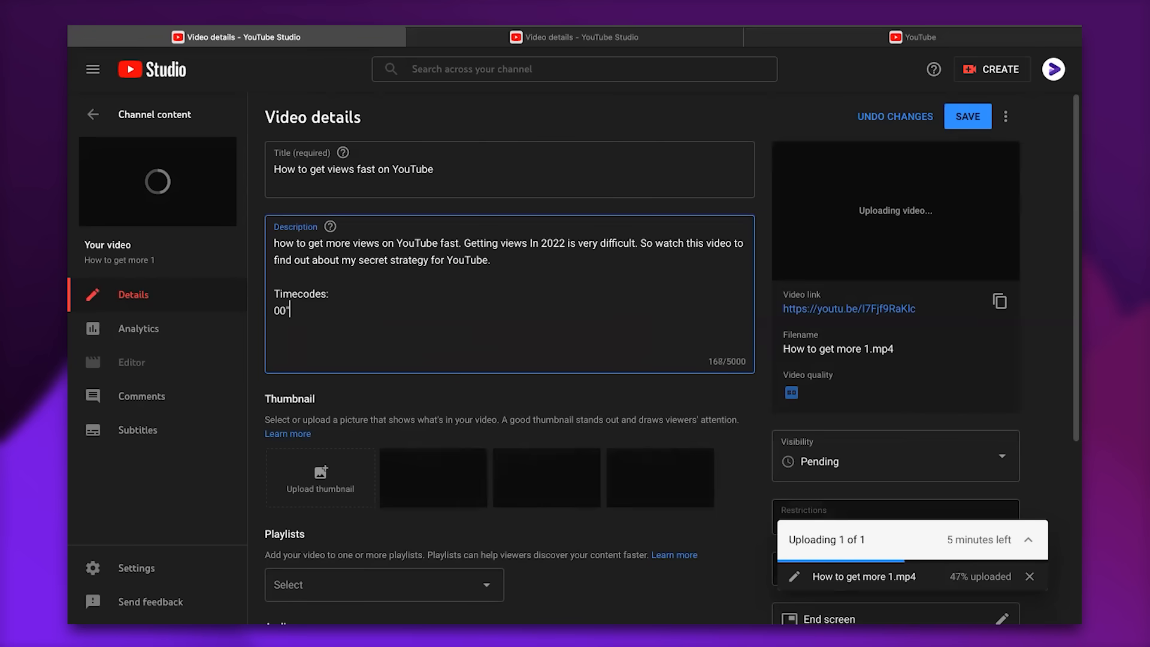
text(:)
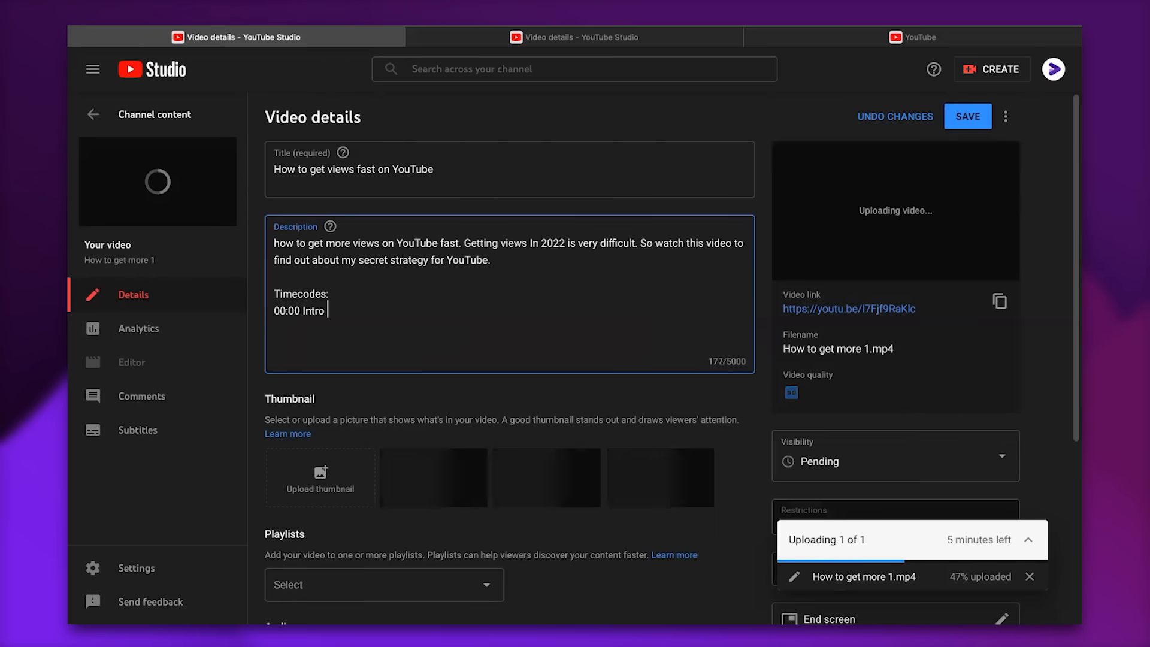
text(\)
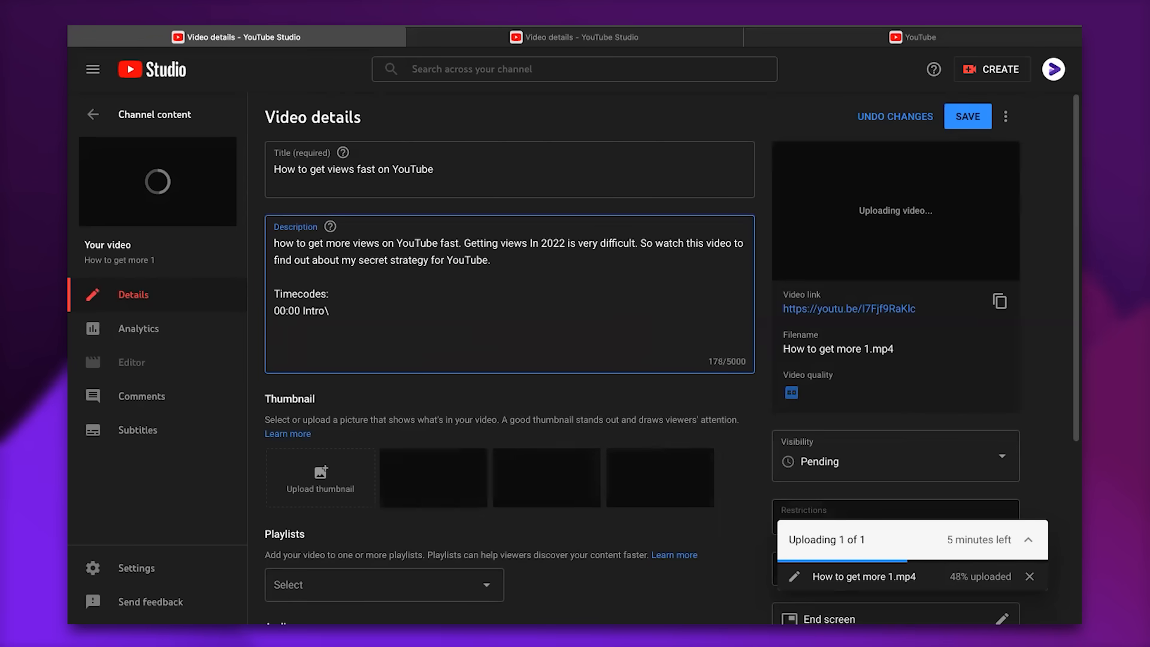
text(02:02 Tips)
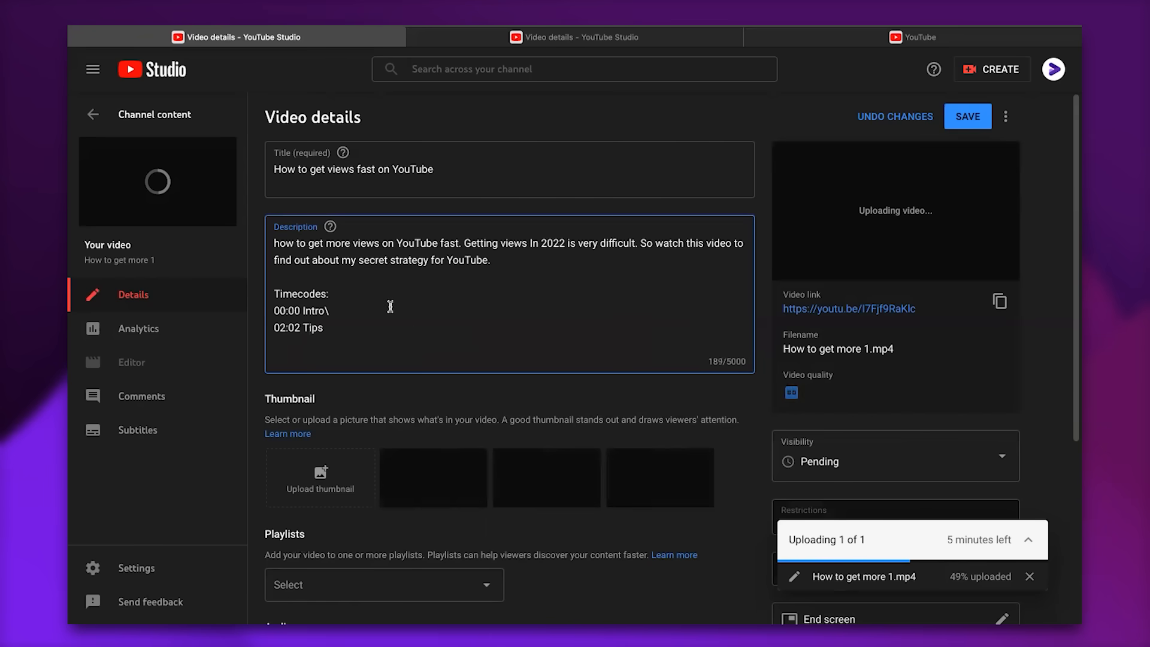
key(Backspace)
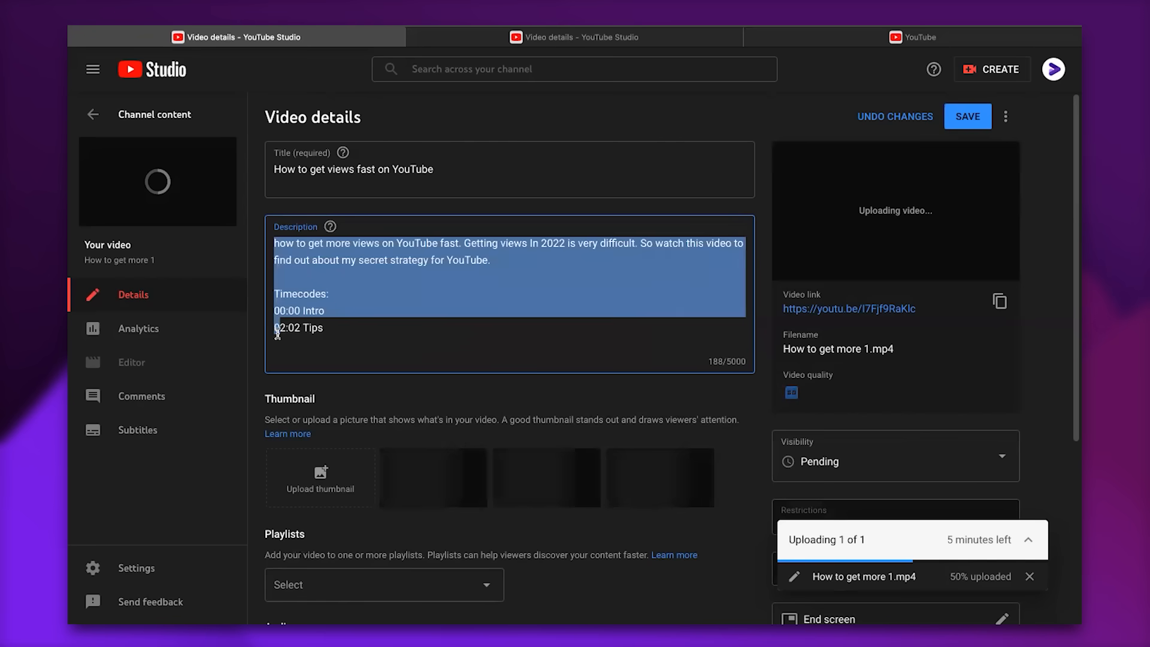
double_click(299, 327)
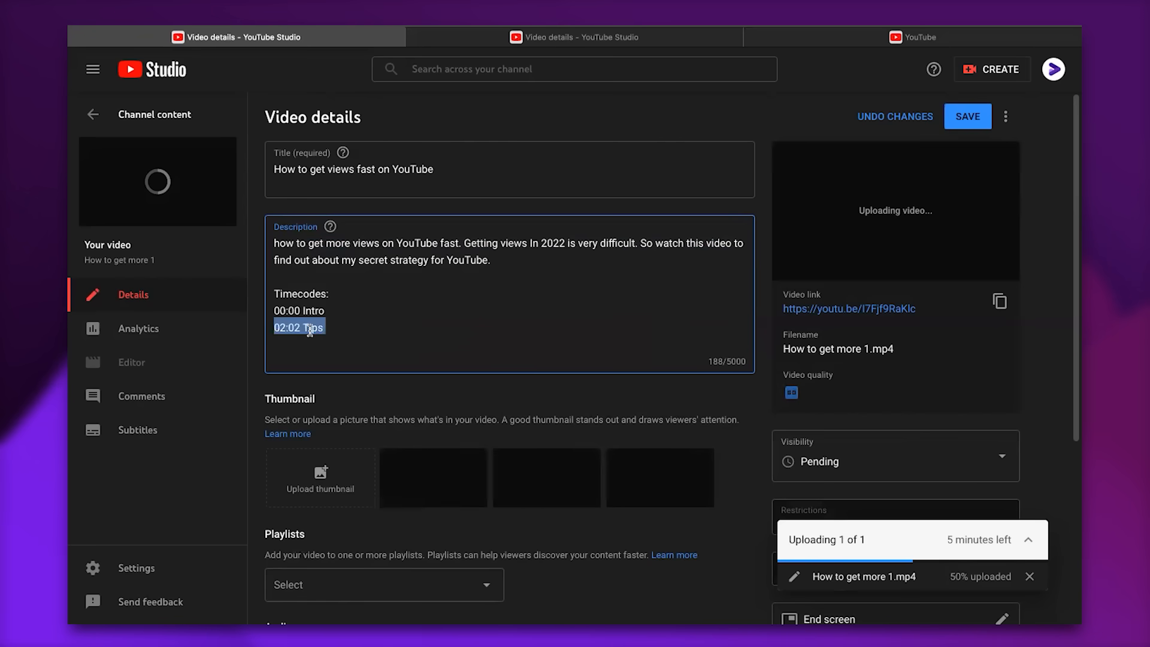
click(299, 327)
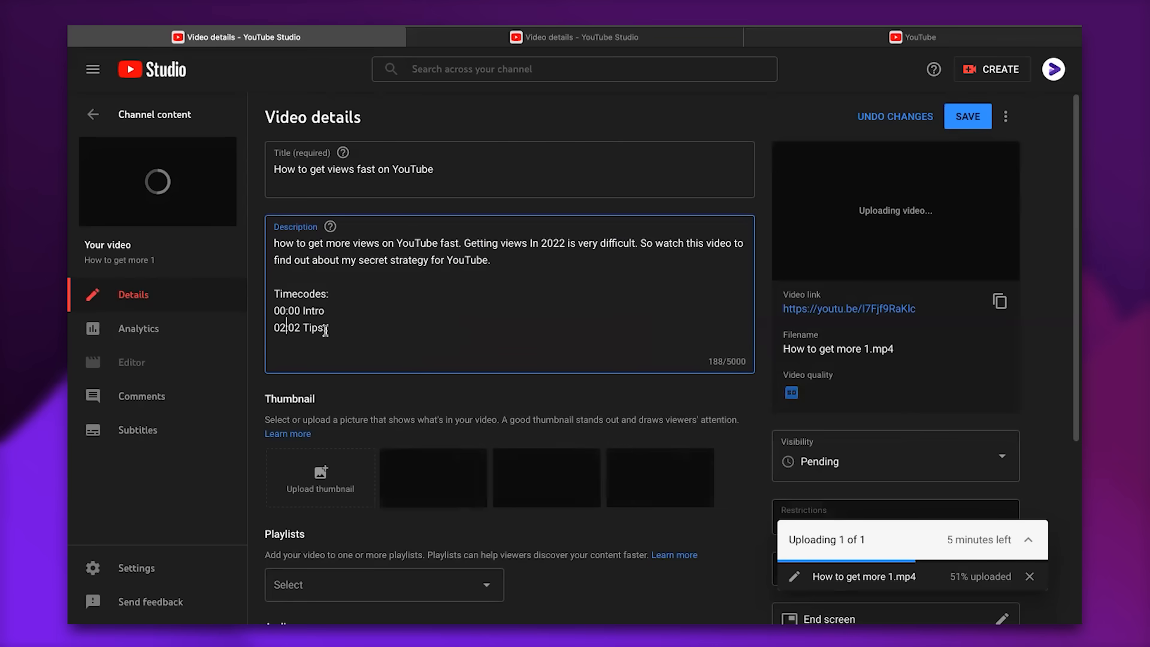
text(s)
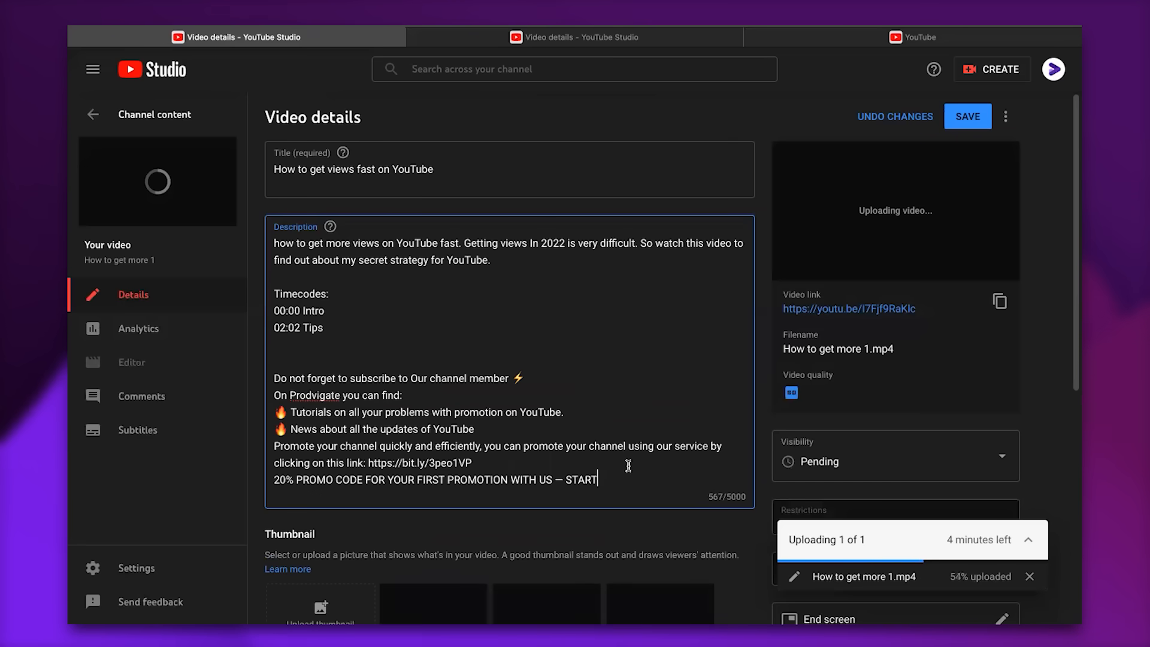
- Add the subscribe reminder, promotion link and 20% promo code lines, ending on a blank line
key(enter)
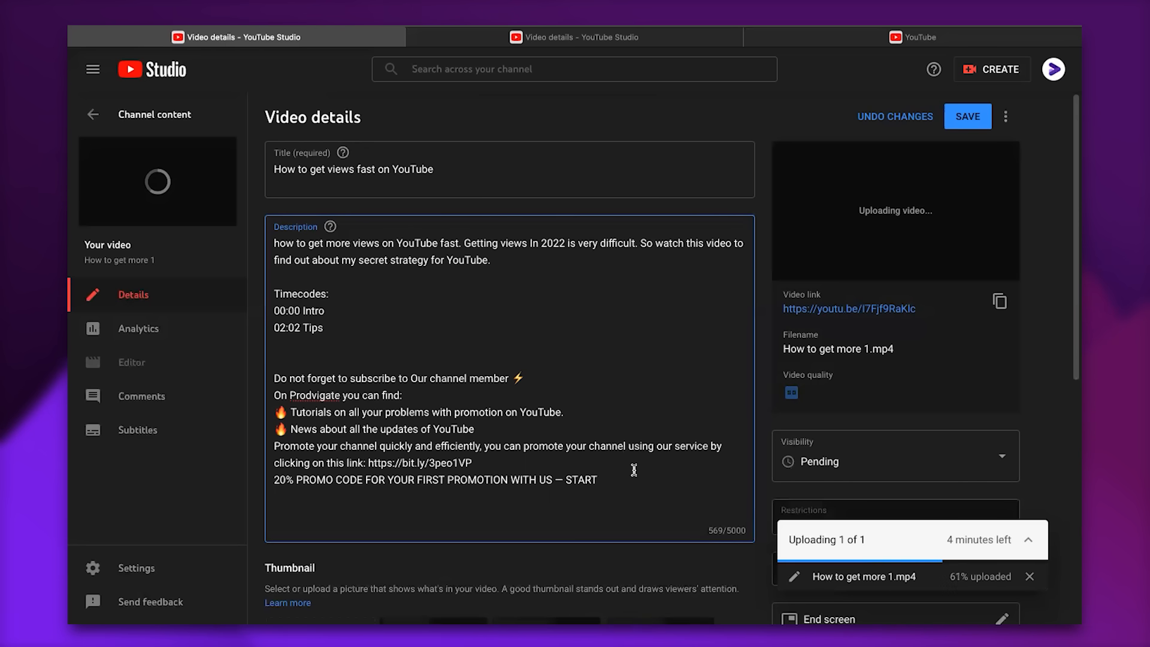
key(Enter)
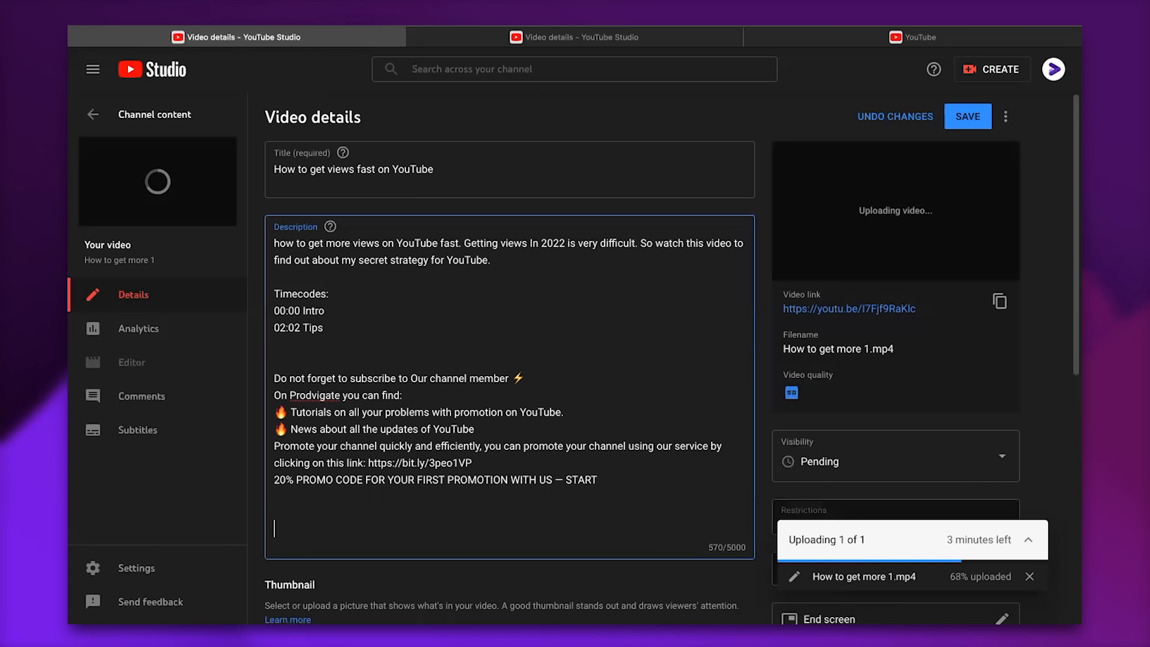
- End the description with #howtogetviewsonyoutube #howtogetviewsin2022 #howtogetviewsfast
text(#)
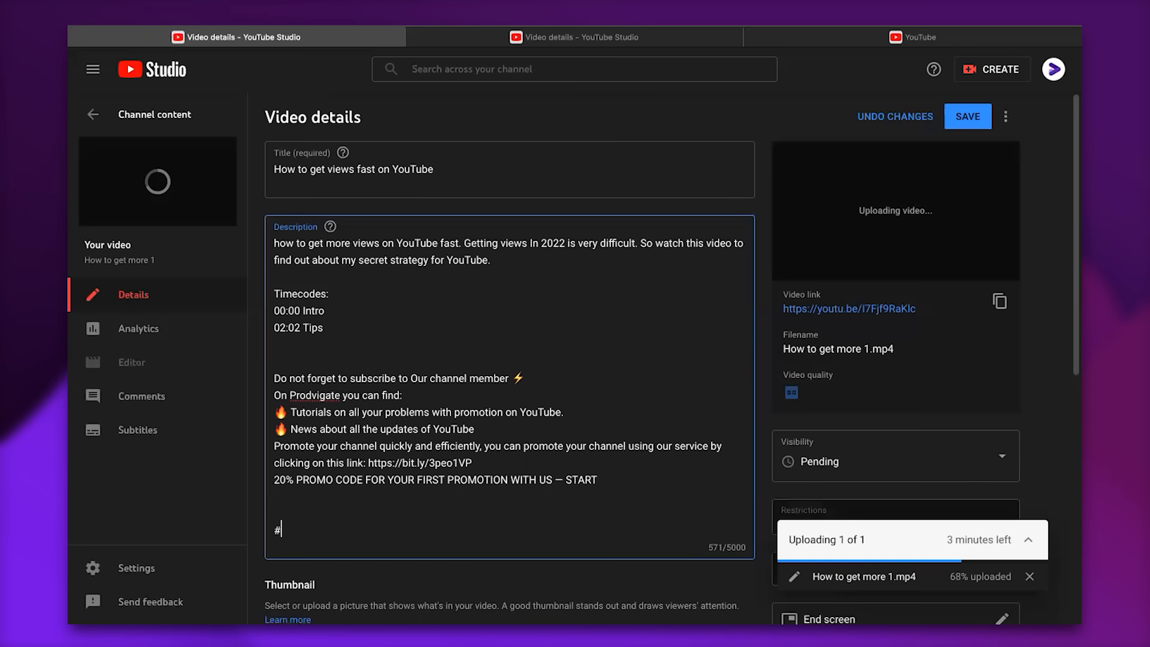
text(howtoge)
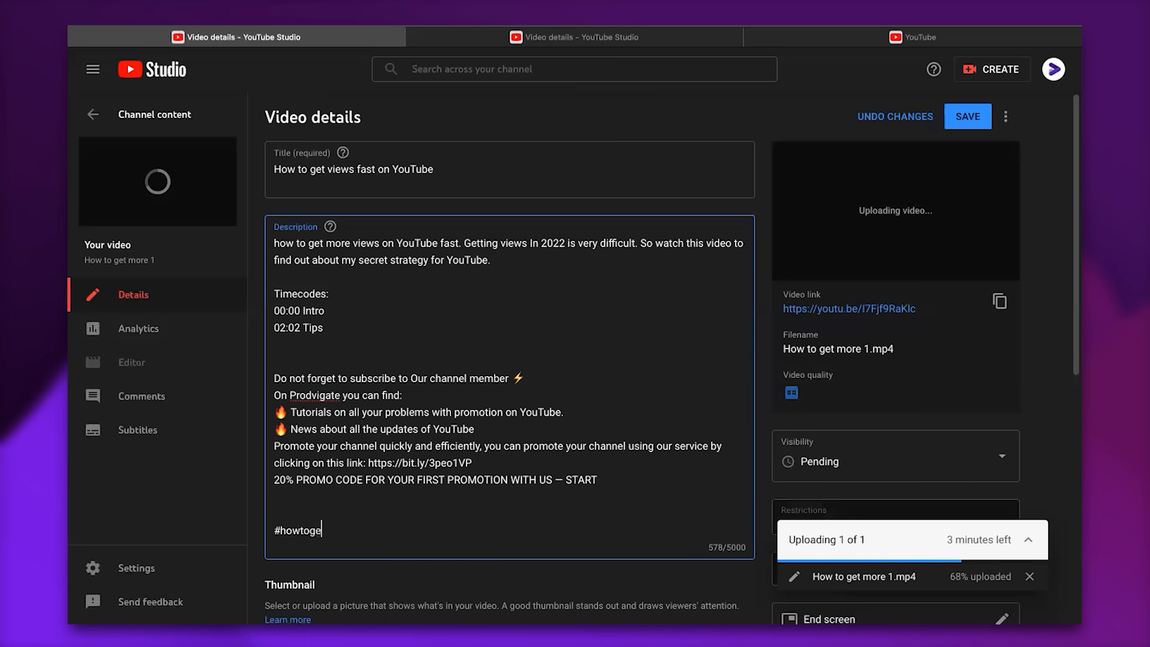
text(tviewsonyoutube #)
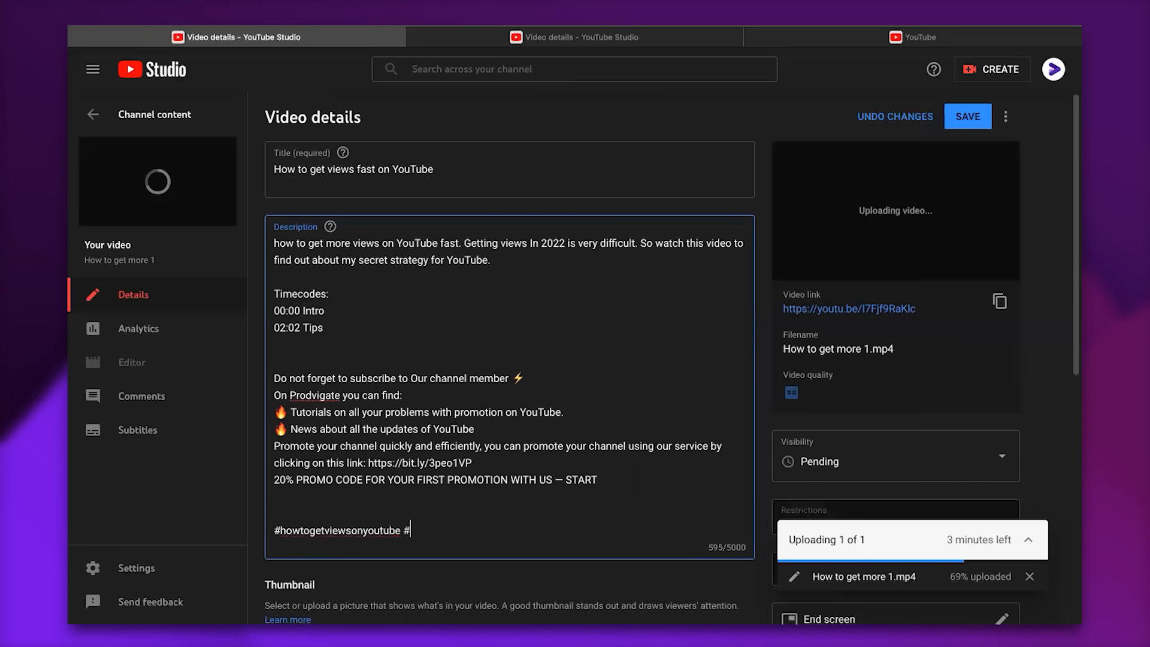
text(howtogetviewsin20)
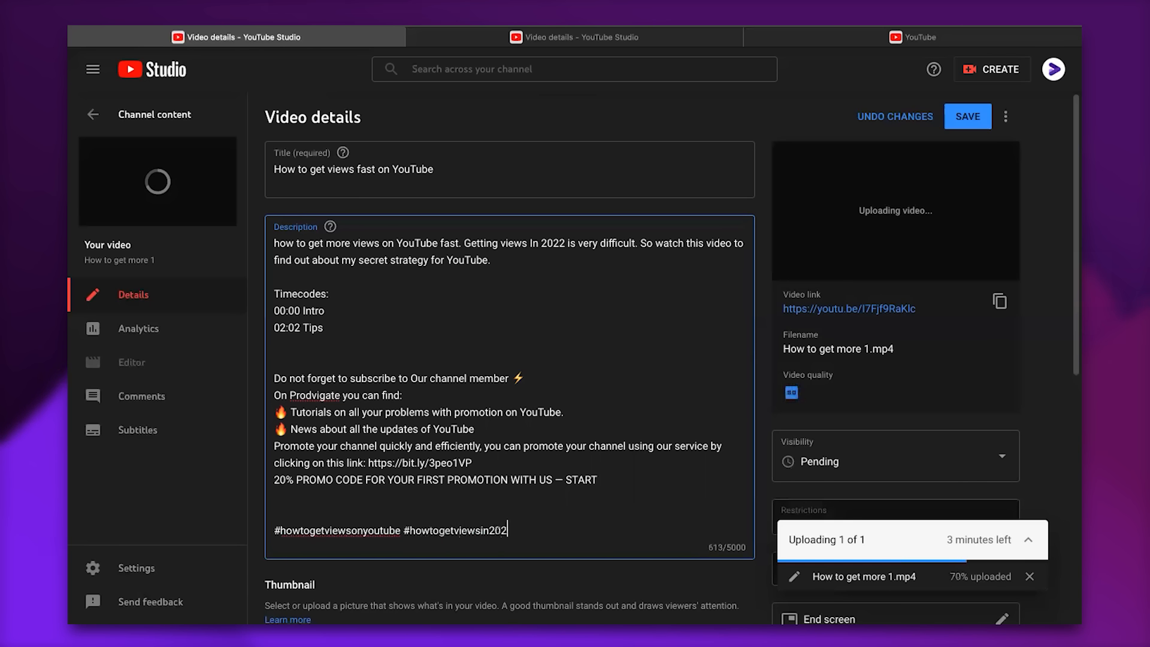
text(2 #howtogetviewsfast)
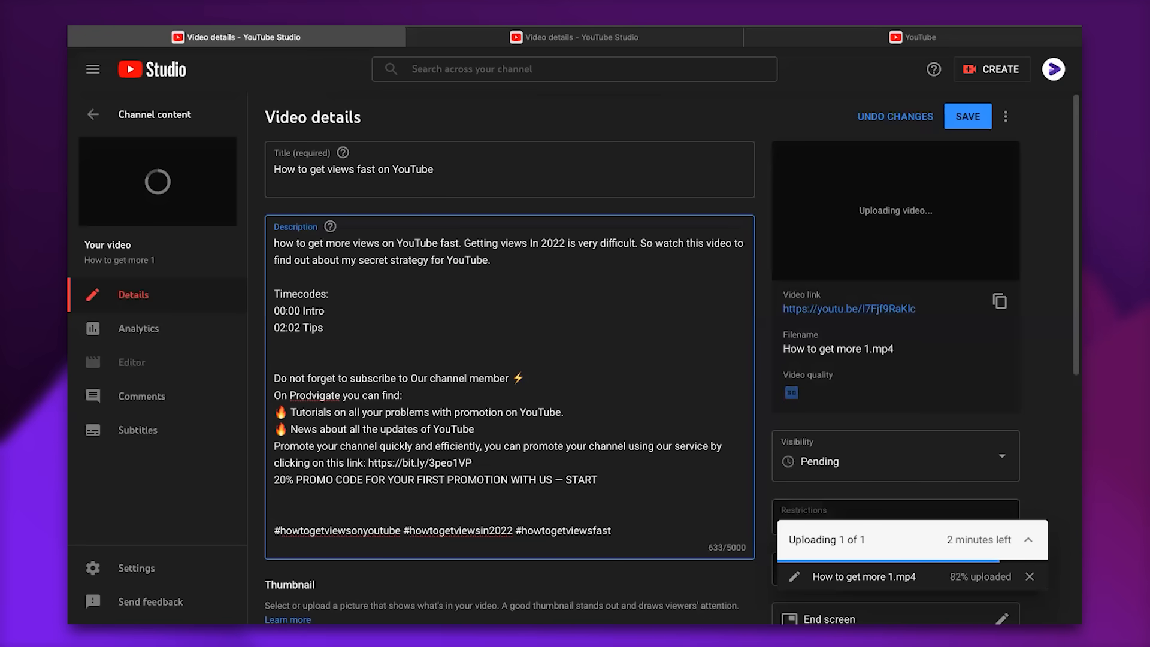
scroll(down, 3)
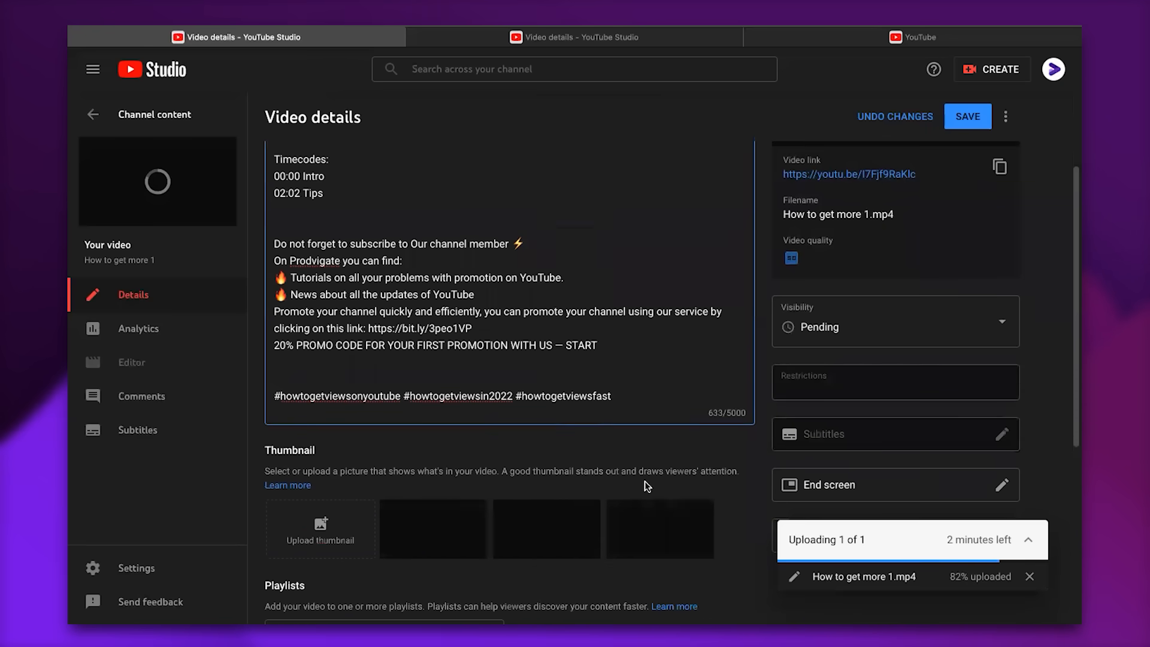
- Scroll to the Thumbnail section and set the OPTIMIZED STRATEGY image as the custom thumbnail
scroll(down, 3)
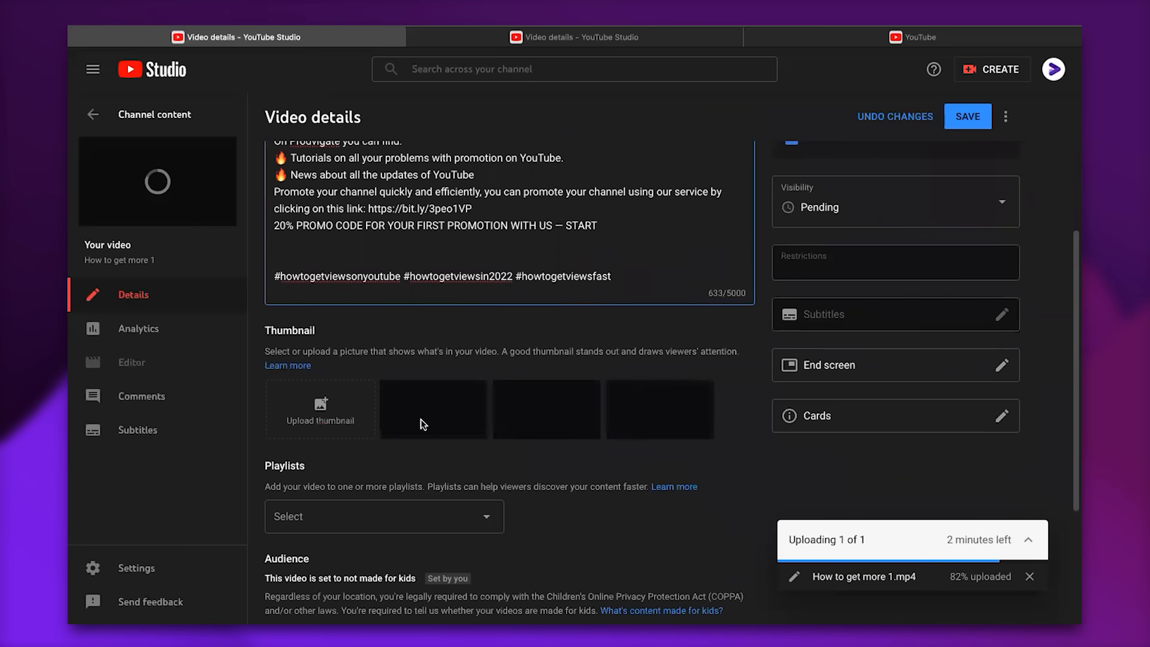
double_click(290, 331)
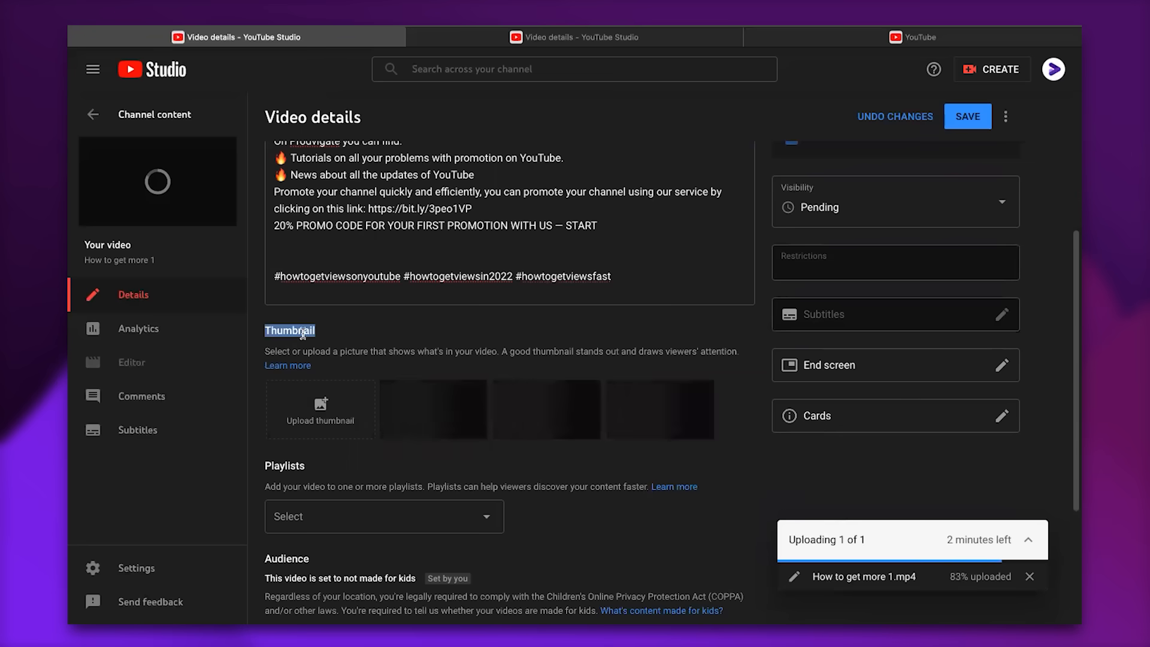
mouse_move(321, 384)
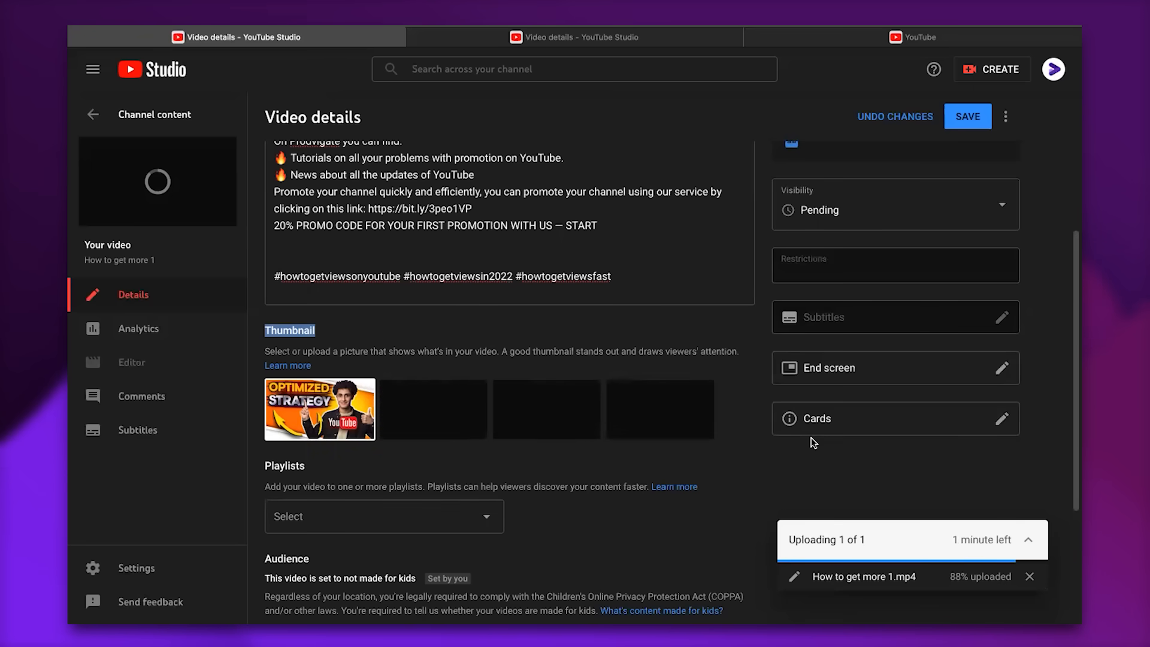
scroll(down, 3)
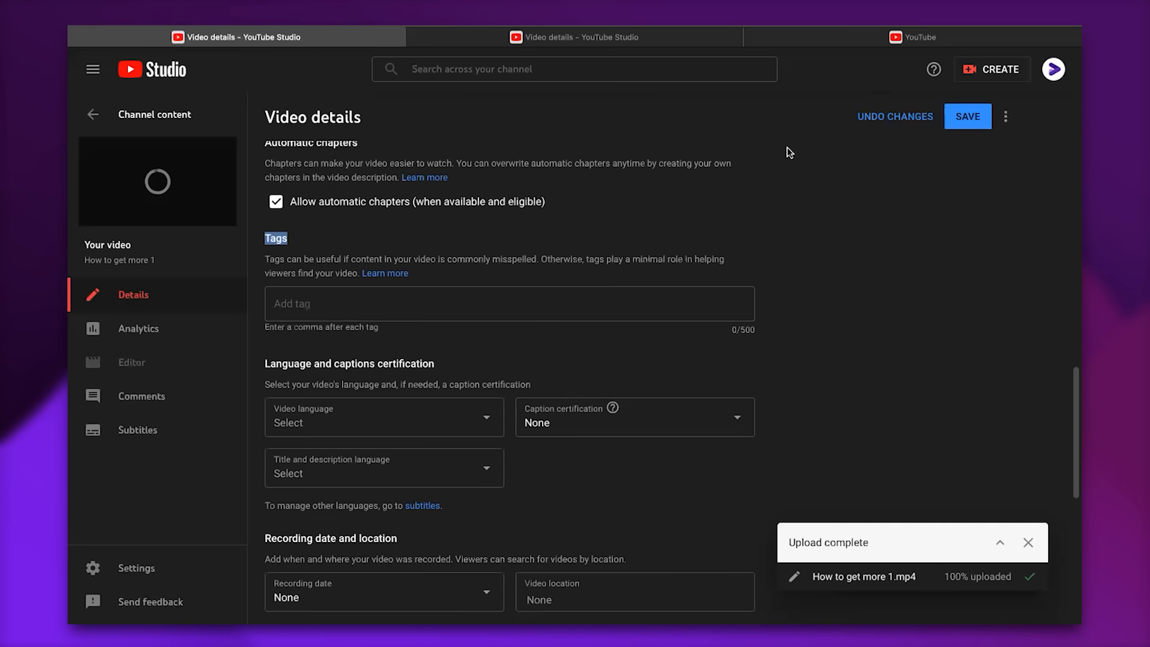
mouse_move(857, 54)
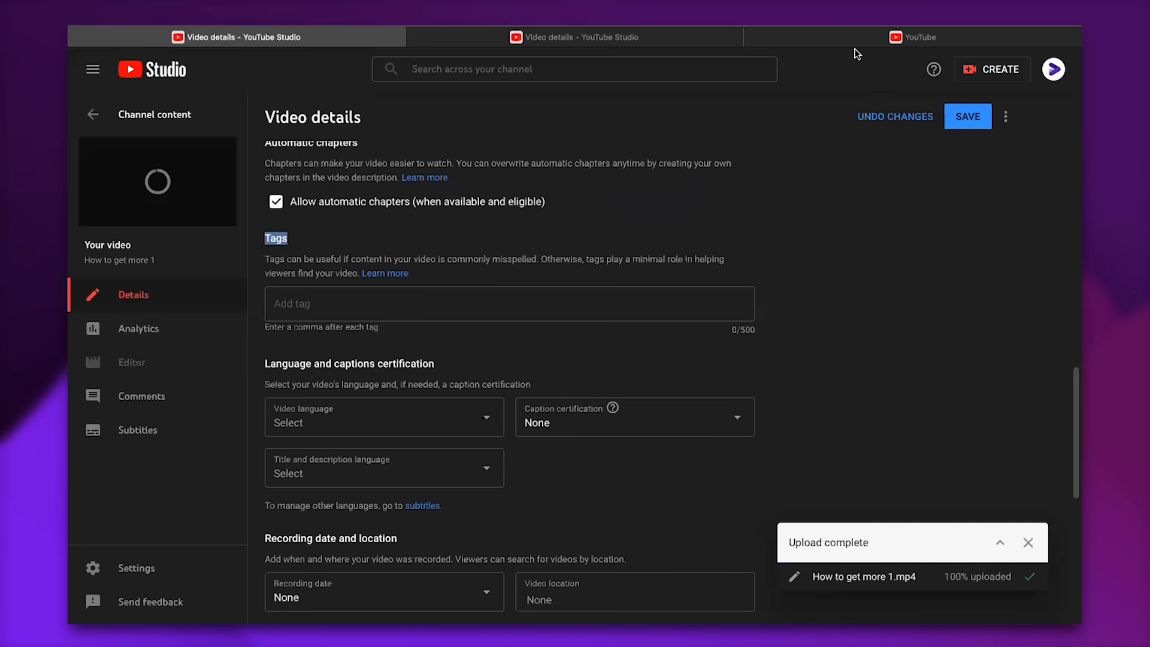
- Search public YouTube for 'How to get youtube views' and pick the 'fast' suggestion as a tag idea
click(913, 37)
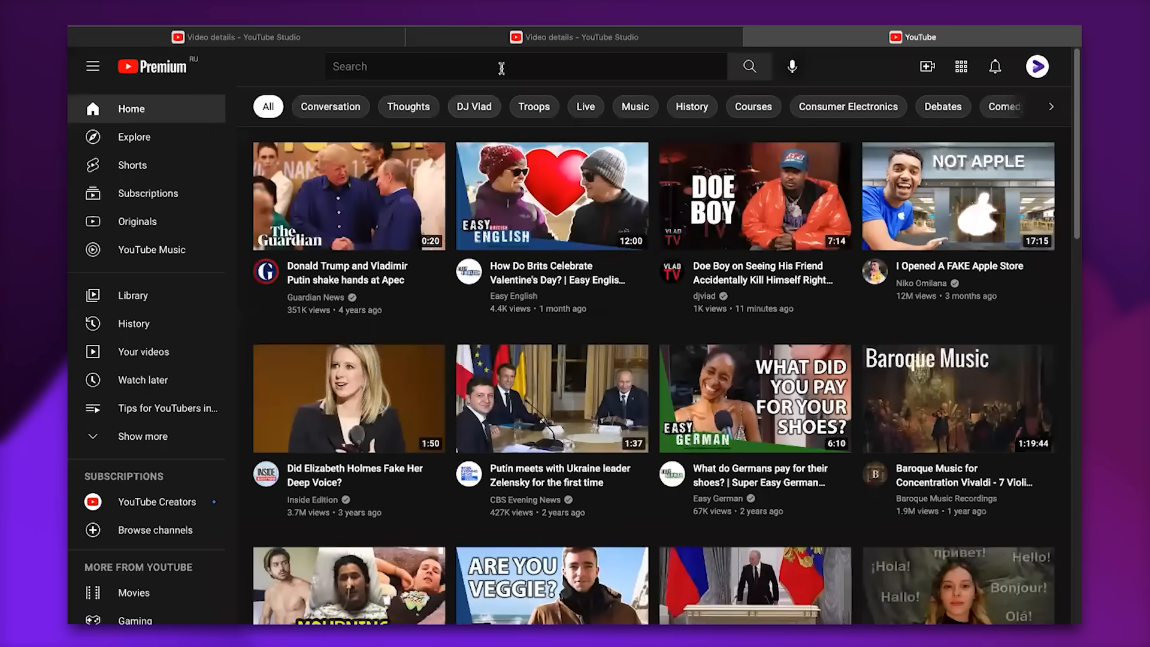
click(514, 67)
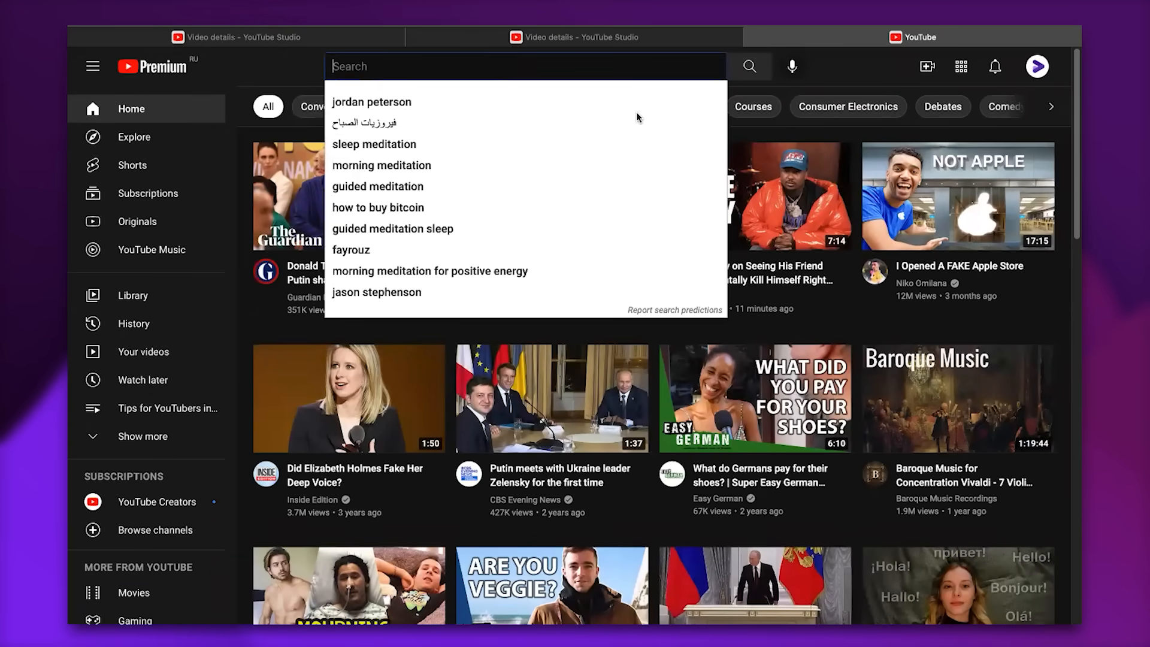
text(How to get youtube views)
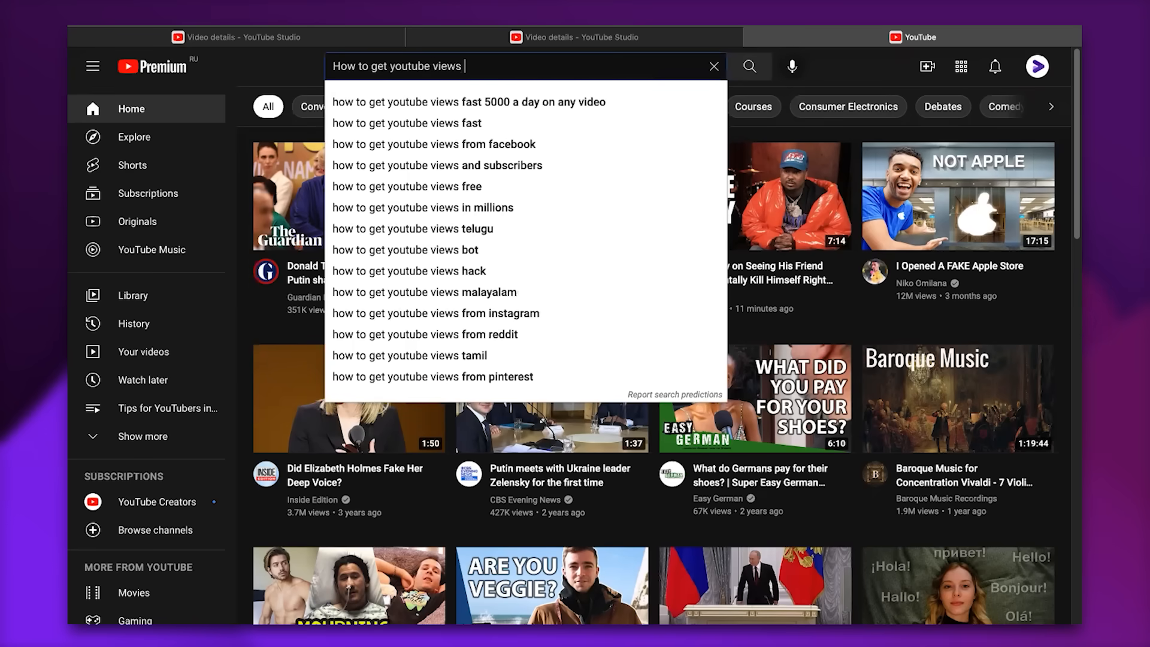
click(468, 101)
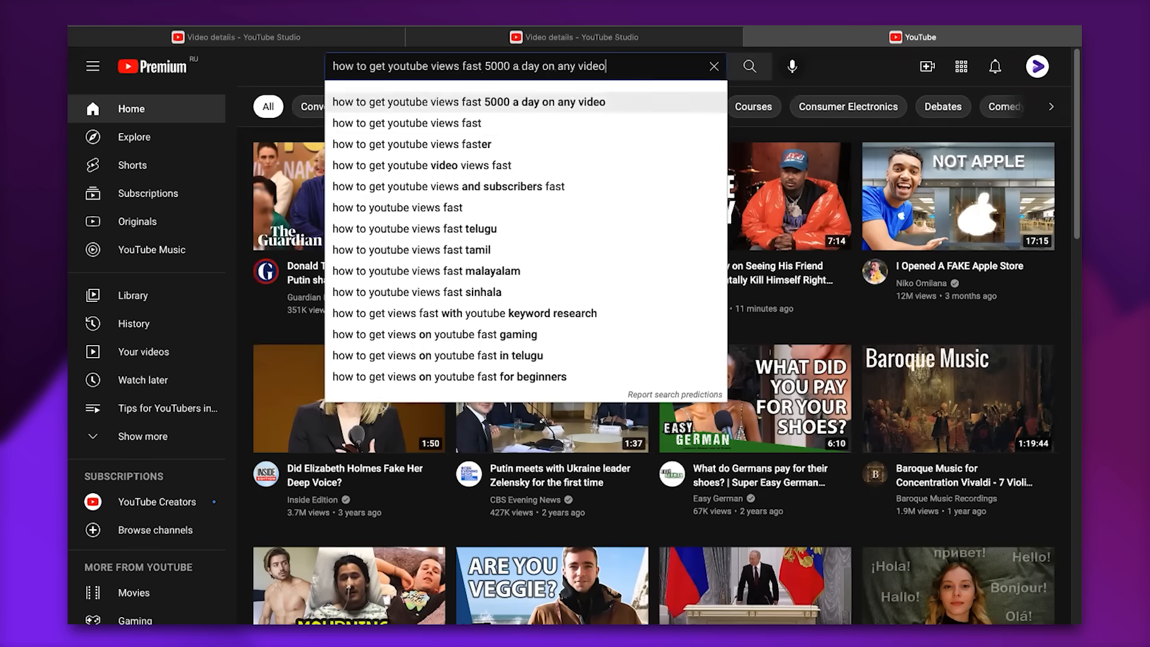
click(406, 122)
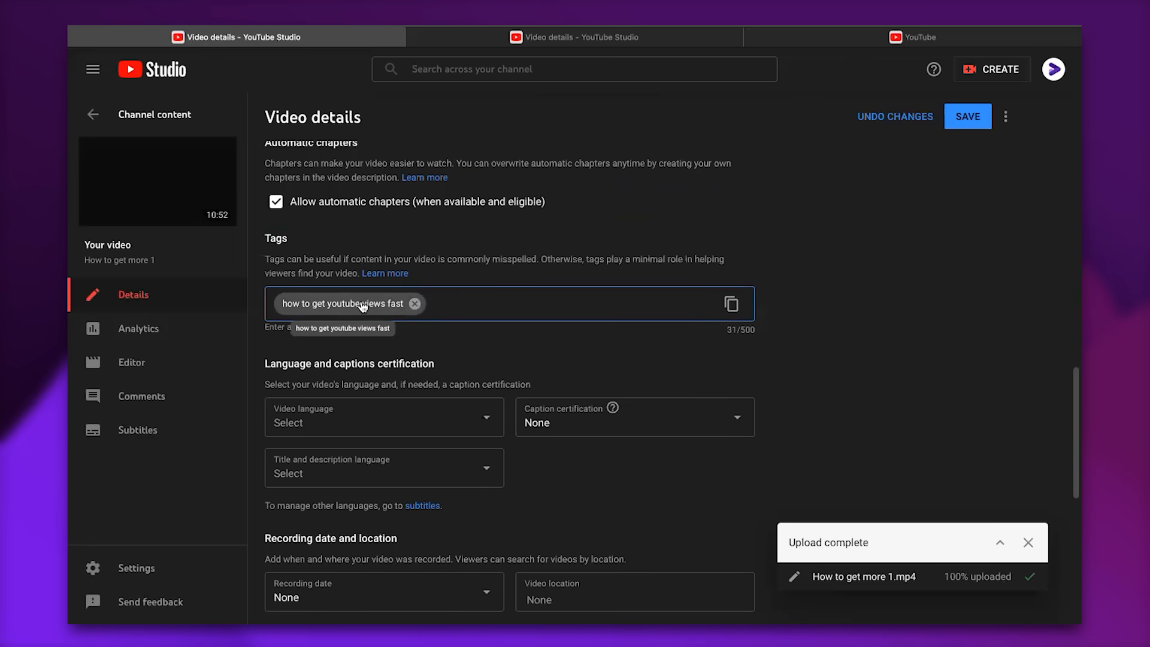
mouse_move(689, 236)
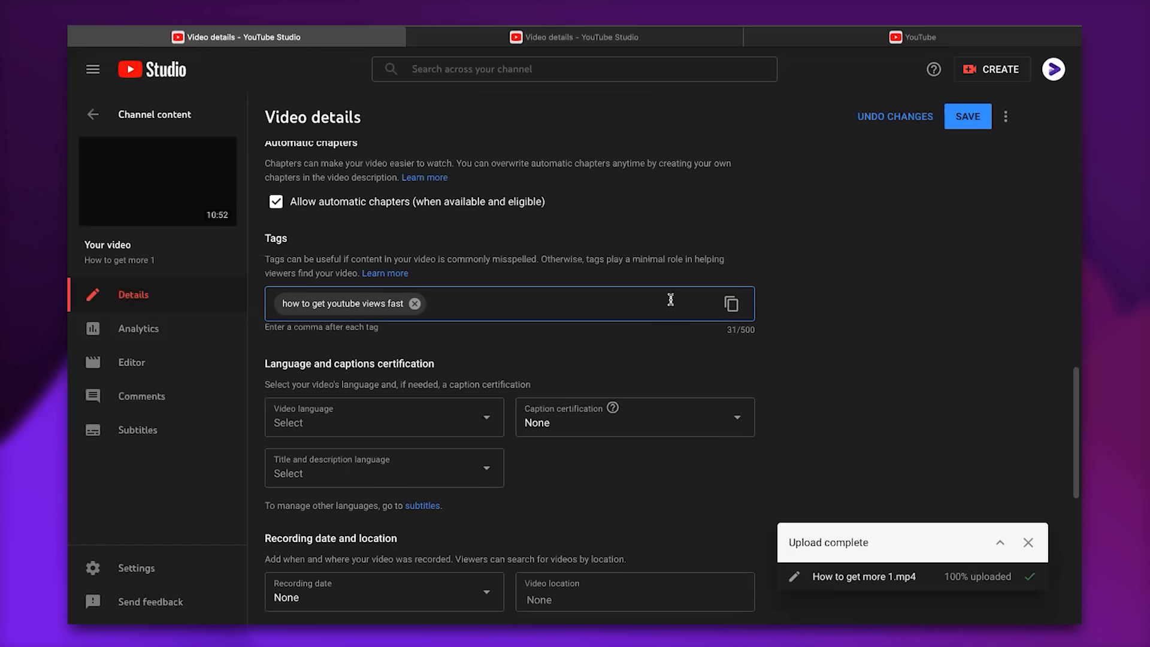
mouse_move(858, 292)
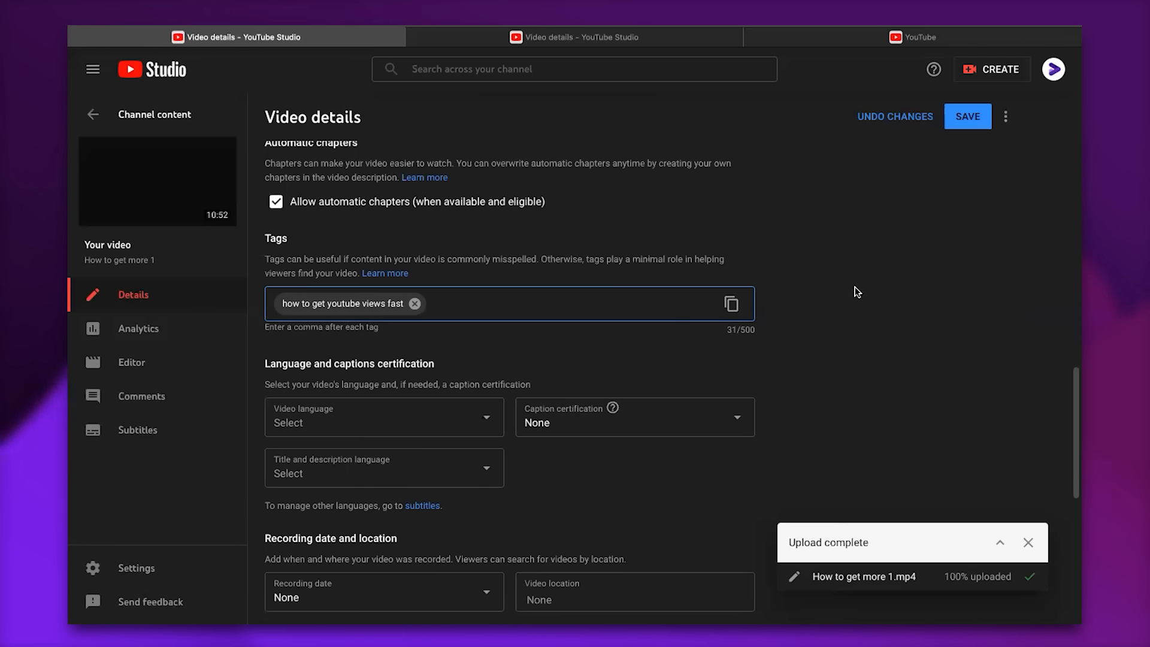
mouse_move(848, 295)
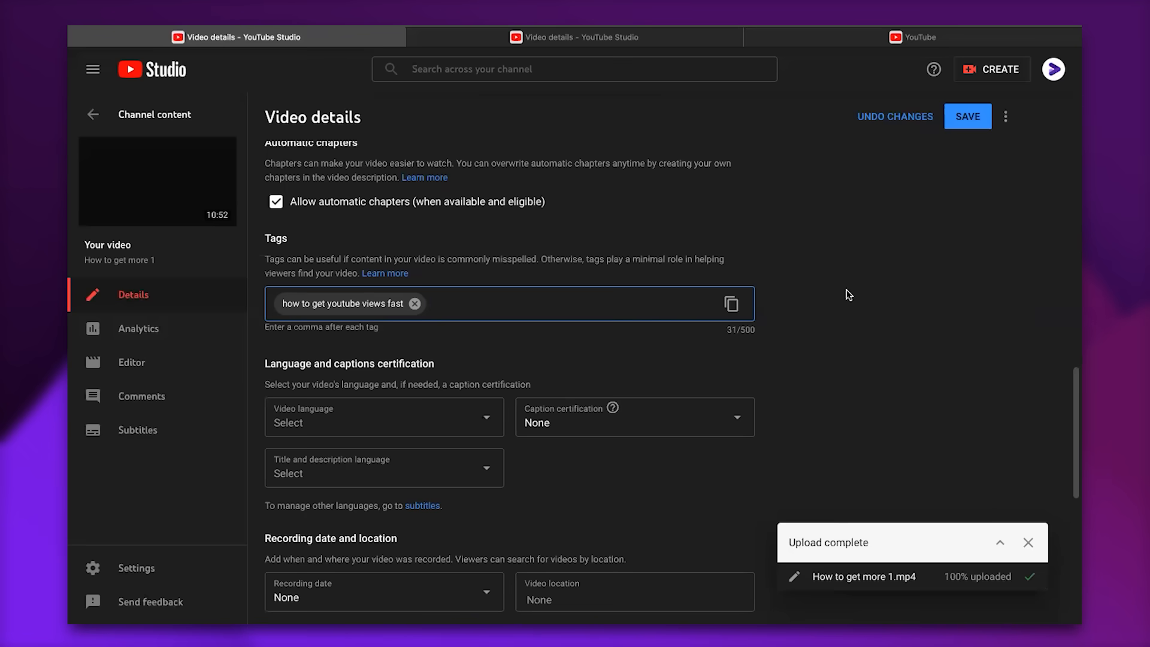
scroll(down, 3)
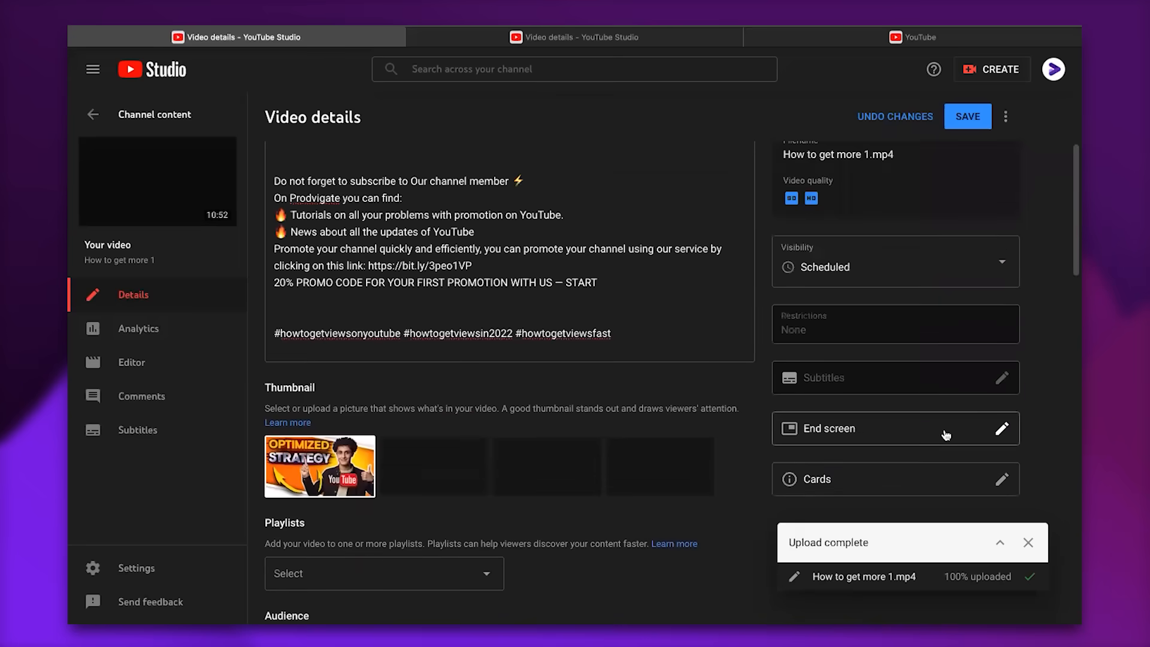
scroll(down, 3)
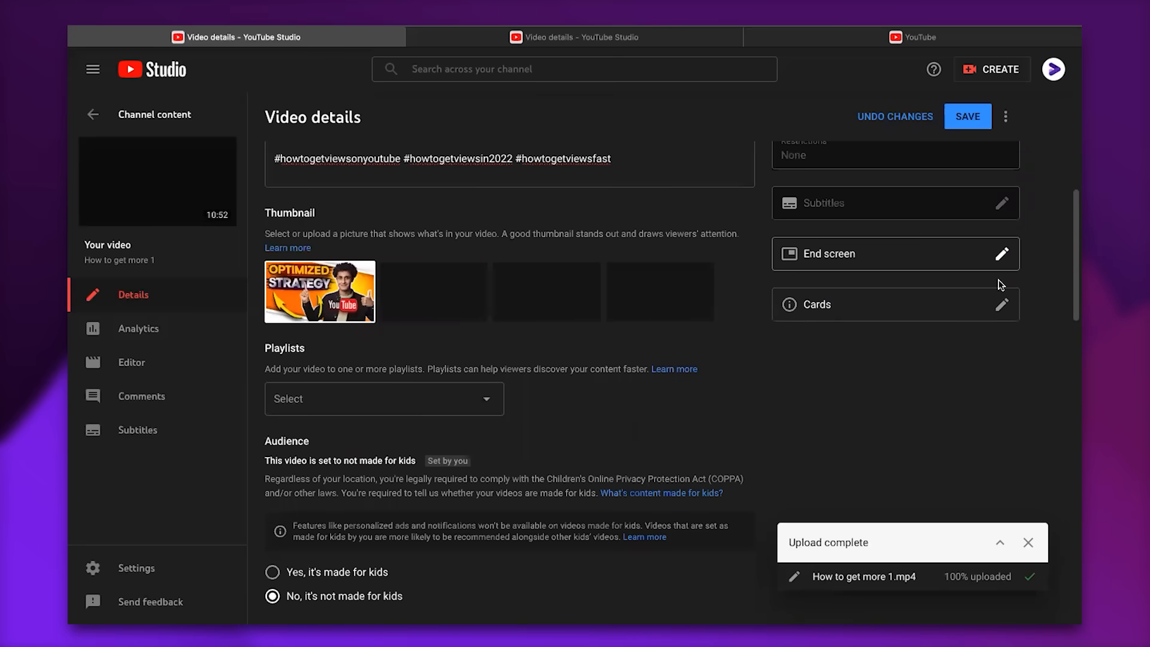
click(1001, 304)
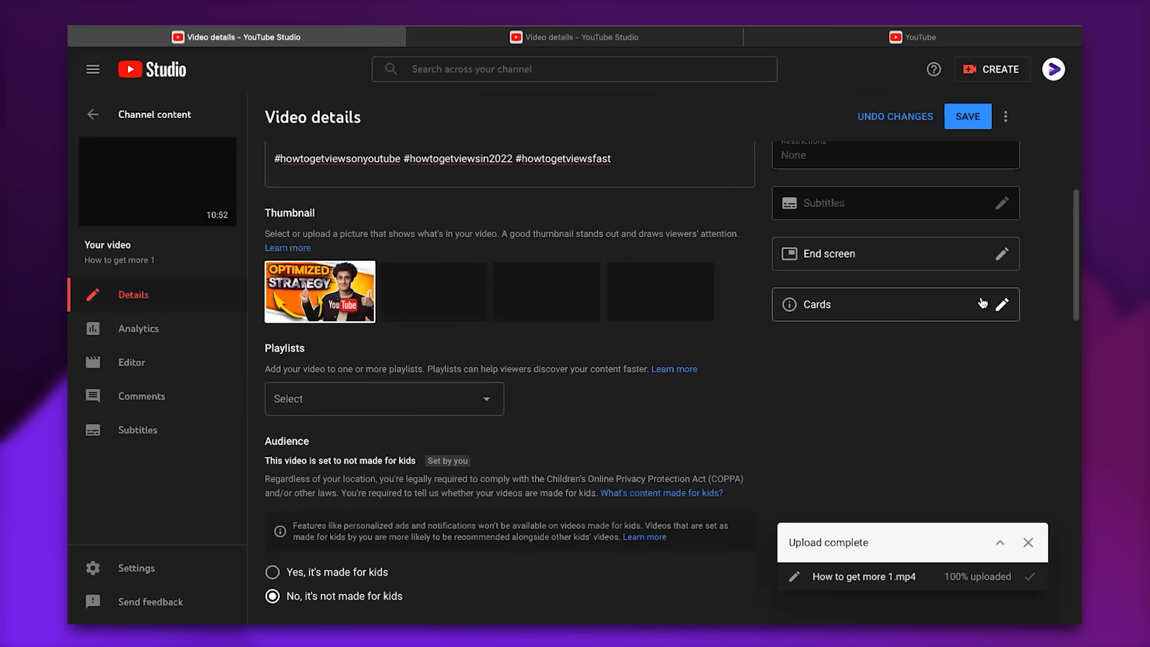
- Add a Video card and search among the channel's own videos for the one to link
click(1002, 303)
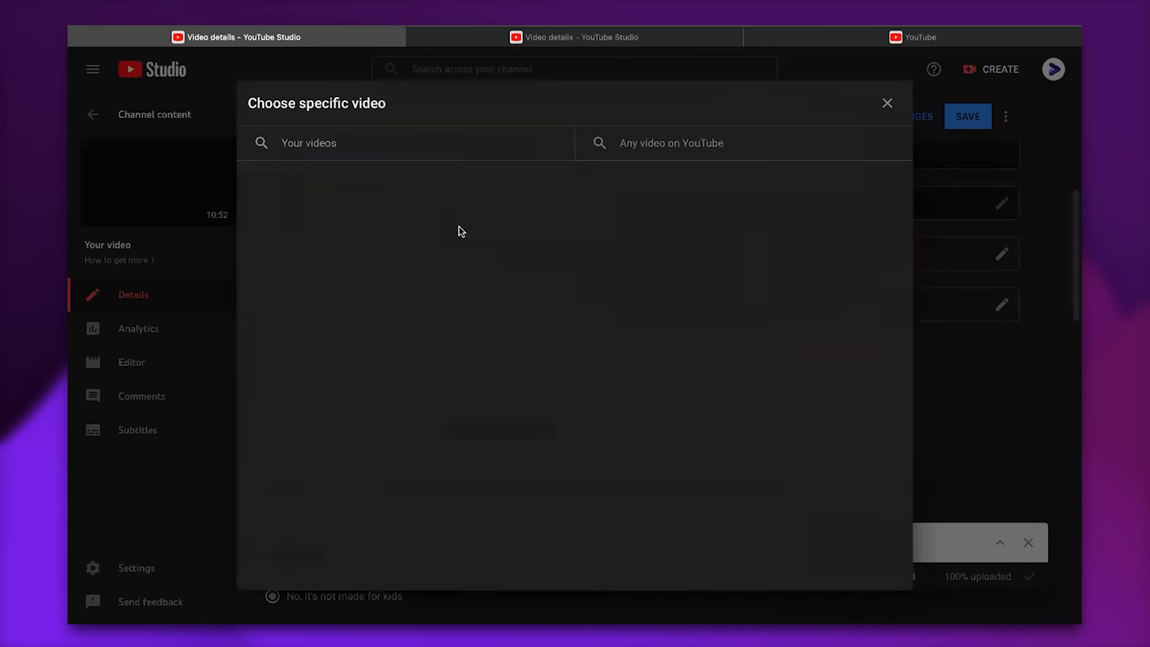
click(406, 143)
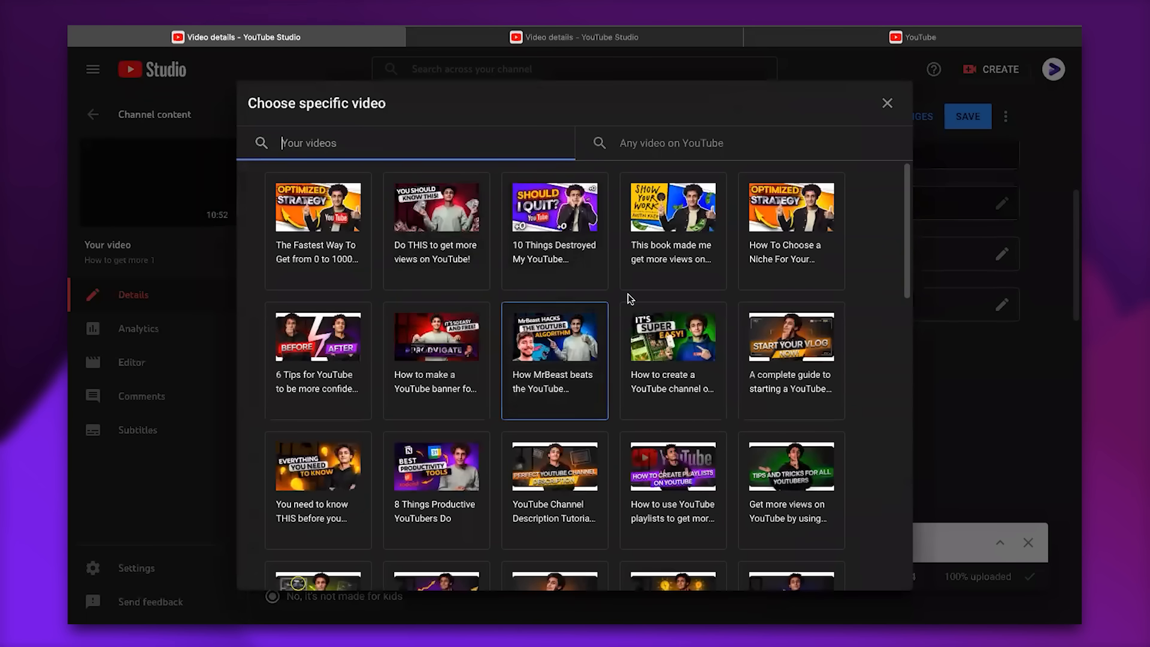